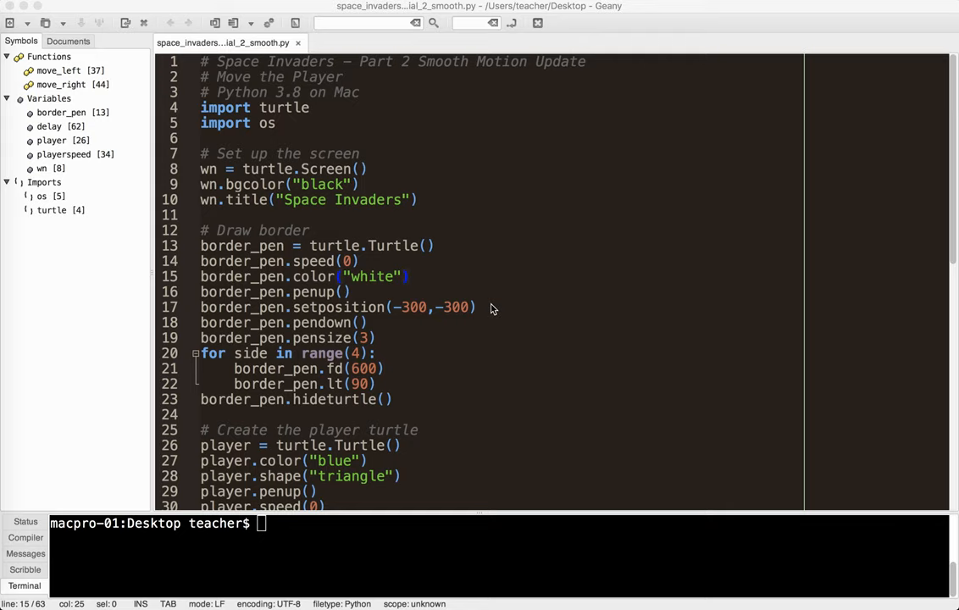
mouse_move(357, 155)
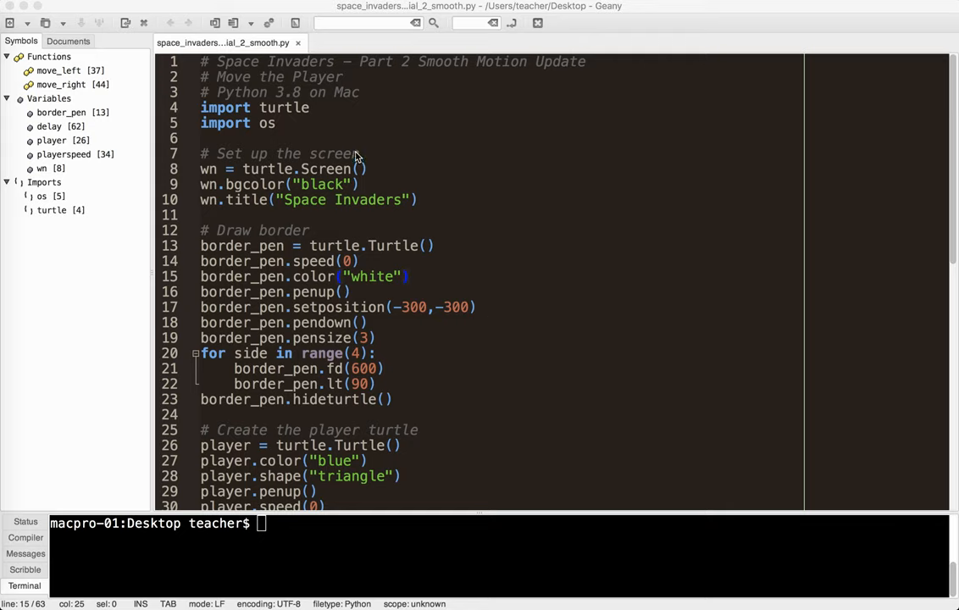
mouse_move(337, 108)
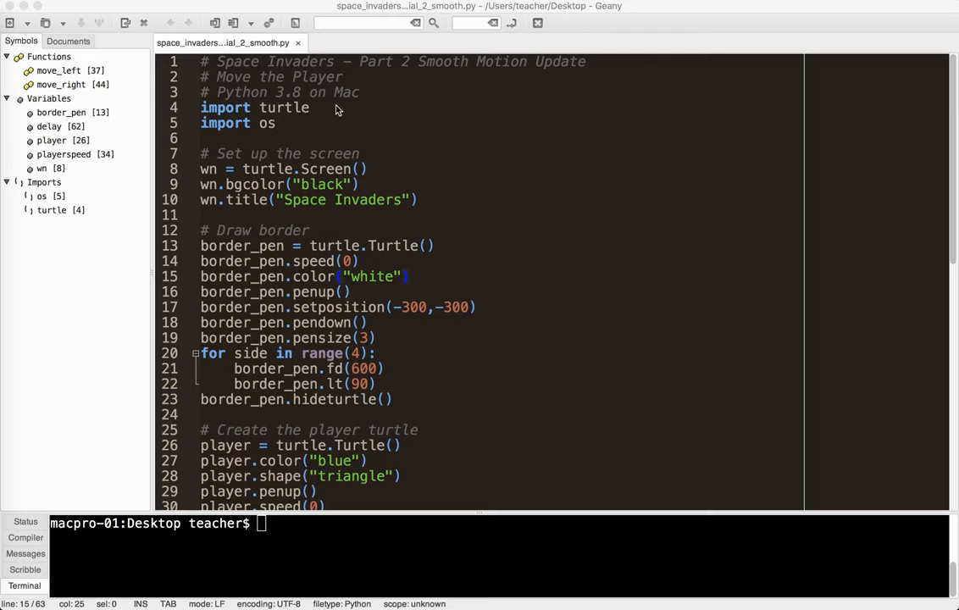
mouse_move(421, 93)
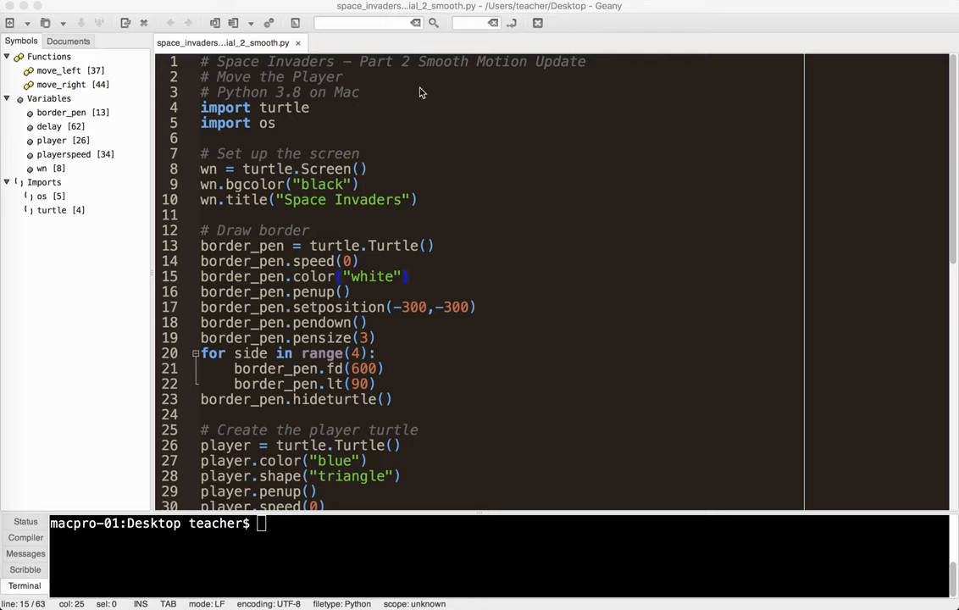
mouse_move(407, 141)
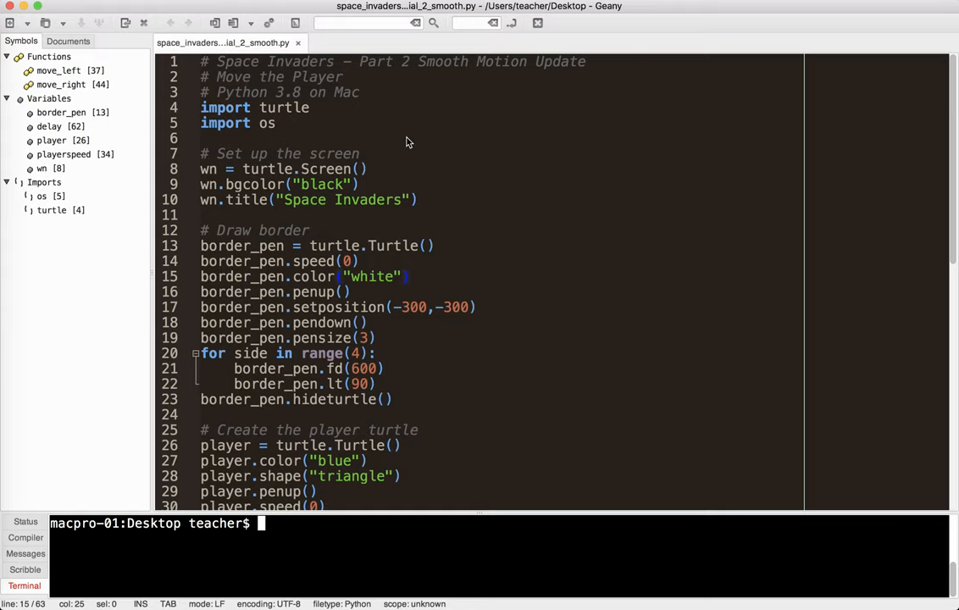
mouse_move(473, 205)
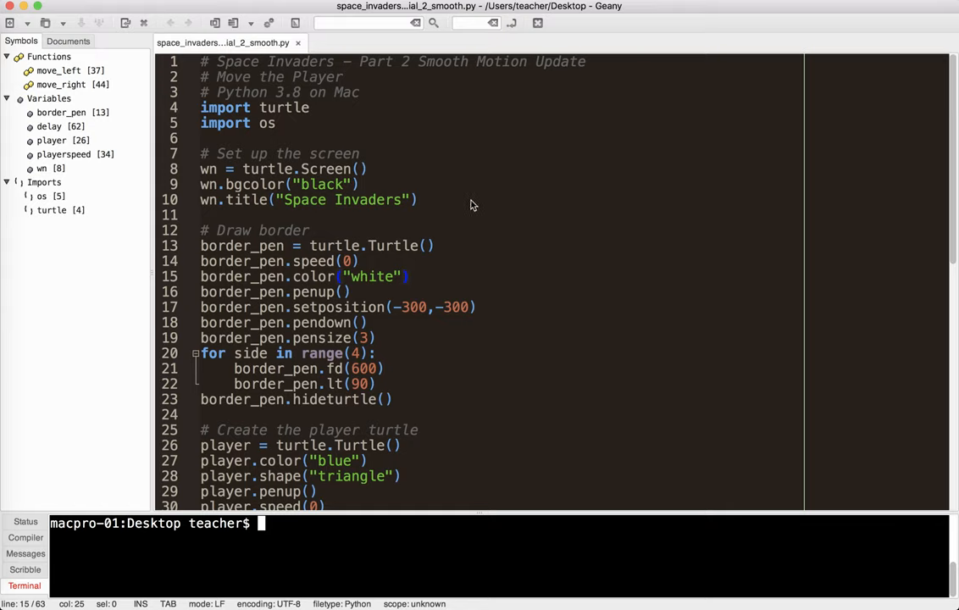
- Run the script to hit the raw_input NameError, then replace raw_input with input on line 62
click(416, 199)
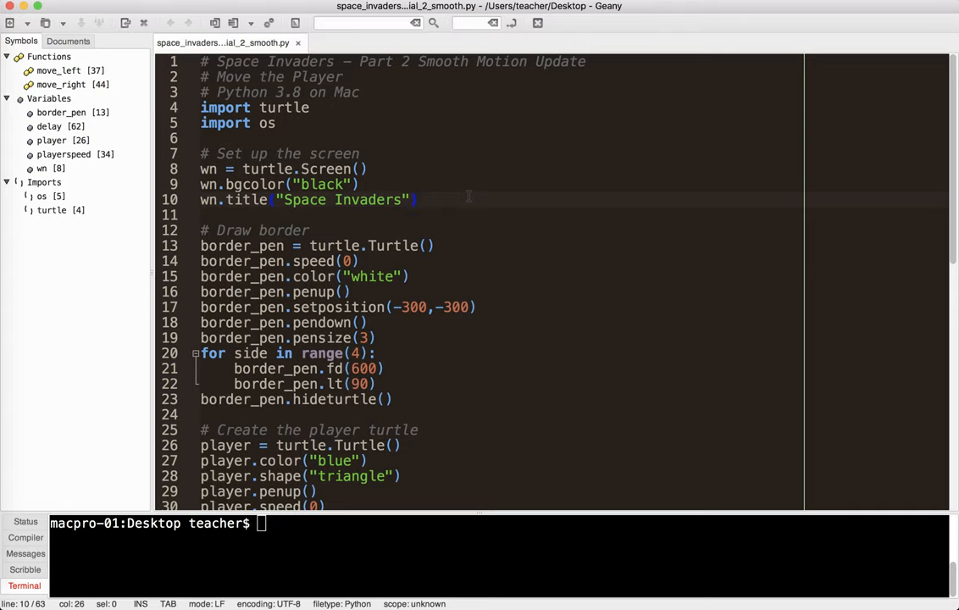
click(415, 199)
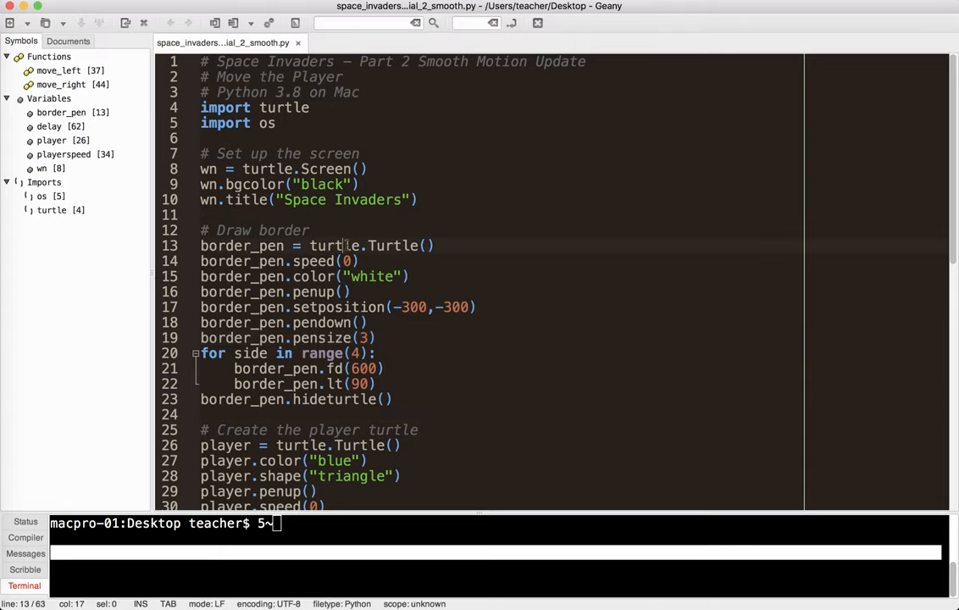
key(Return)
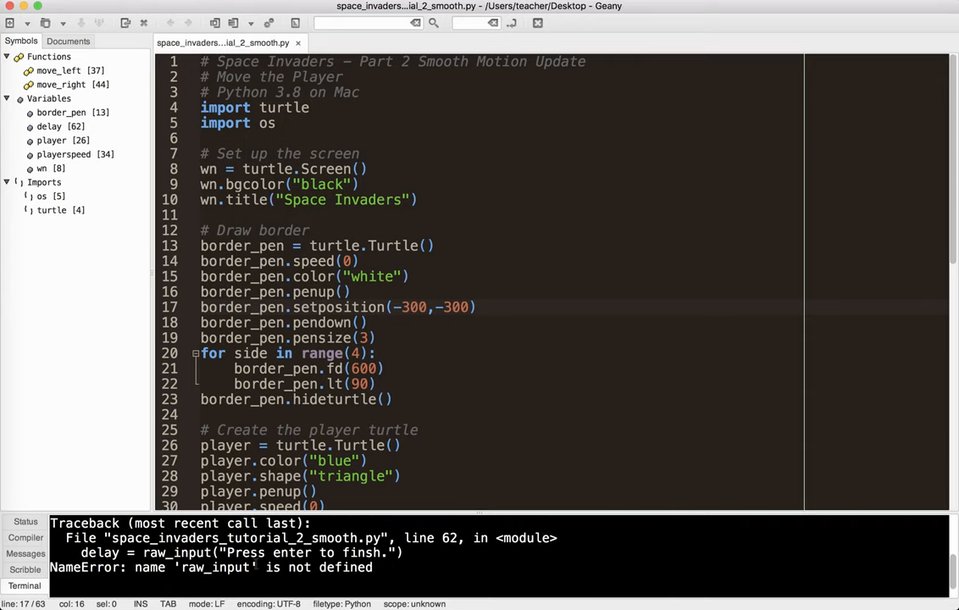
scroll(down, 3)
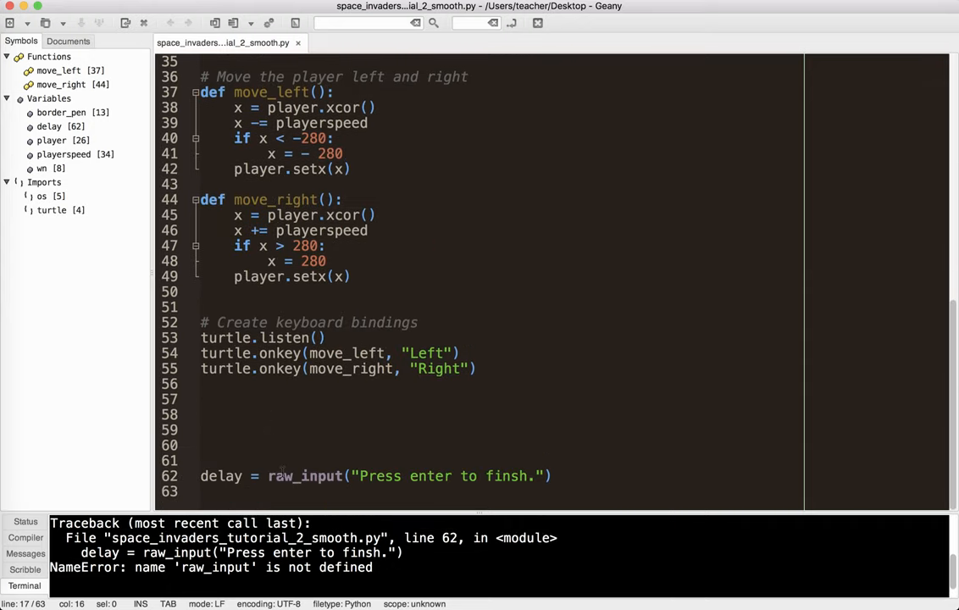
double_click(305, 475)
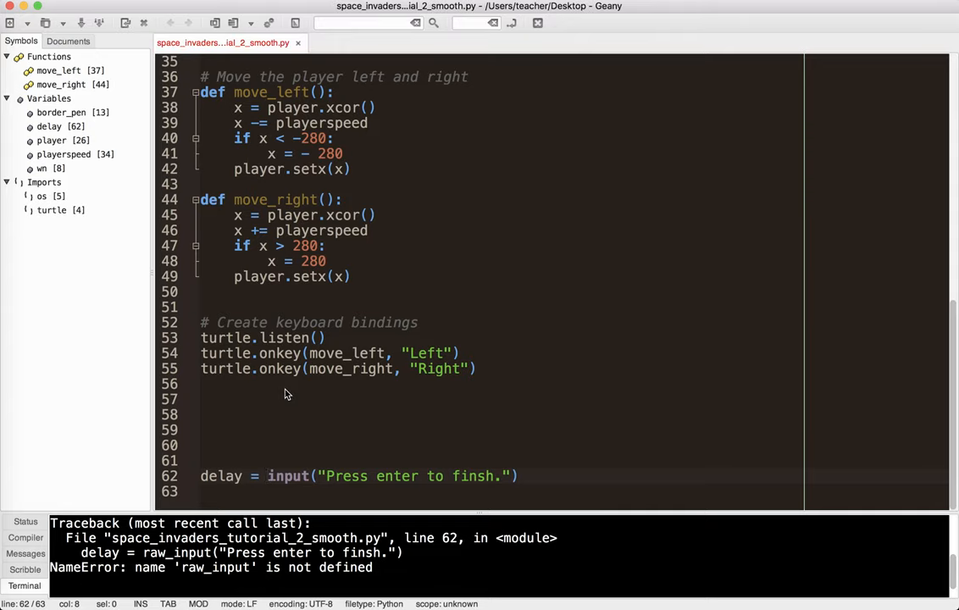
- Run the fixed script to open the Space Invaders window, then start typing turtle.mainloop
click(268, 475)
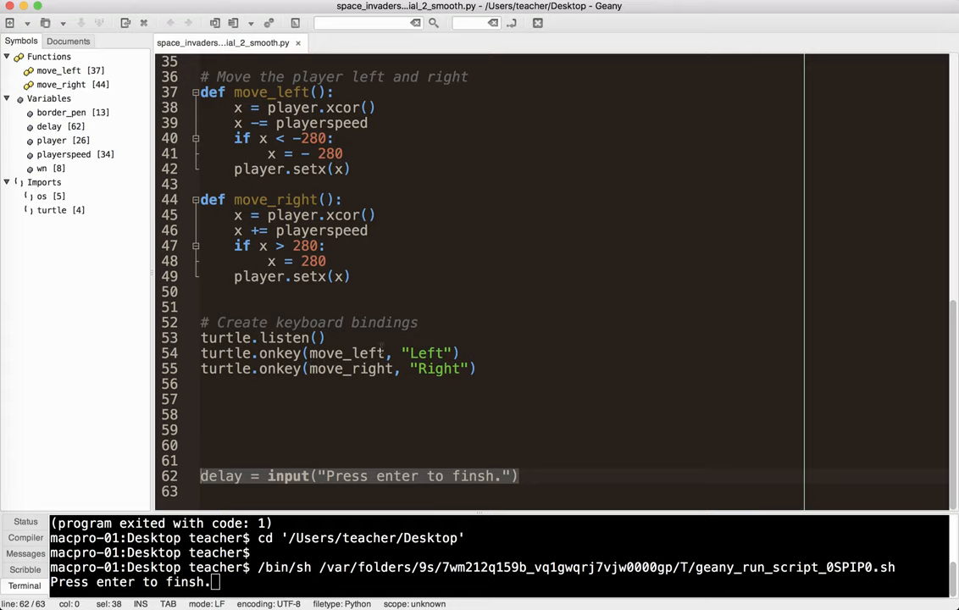
text(turtle.mainl)
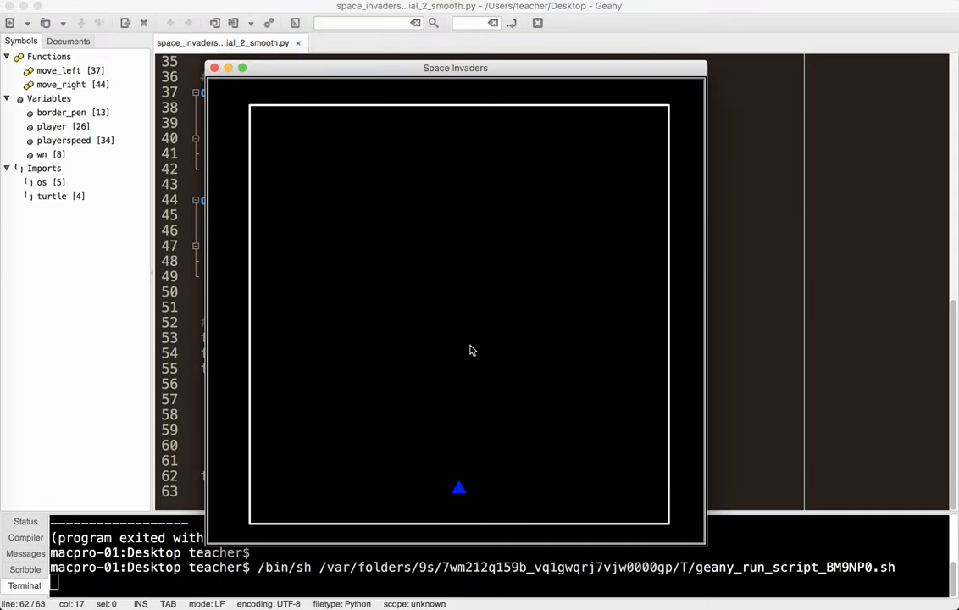
mouse_move(214, 68)
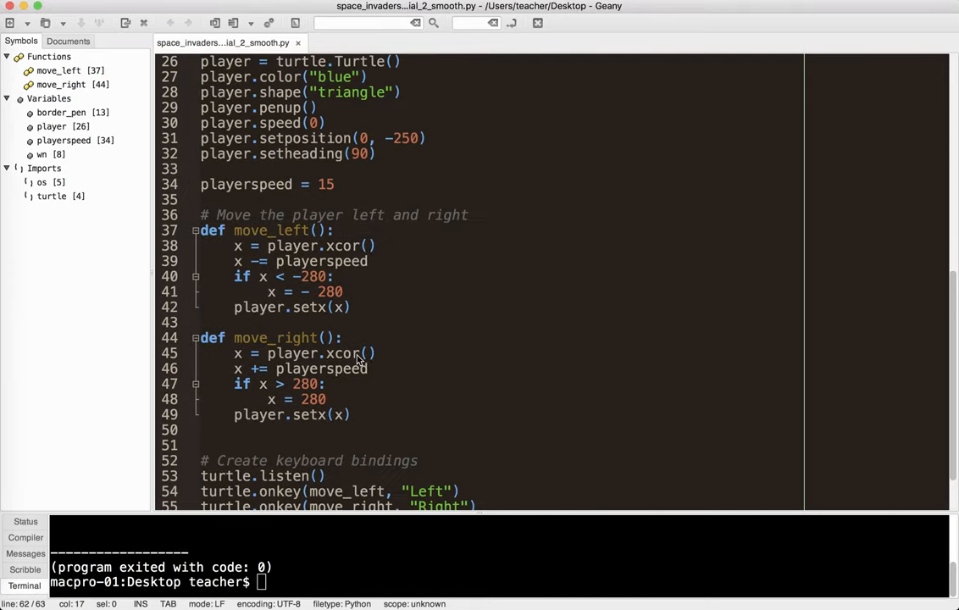
- Switch the bindings to wn.listen and wn.onkeypress and end the script with wn.mainloop()
scroll(up, 3)
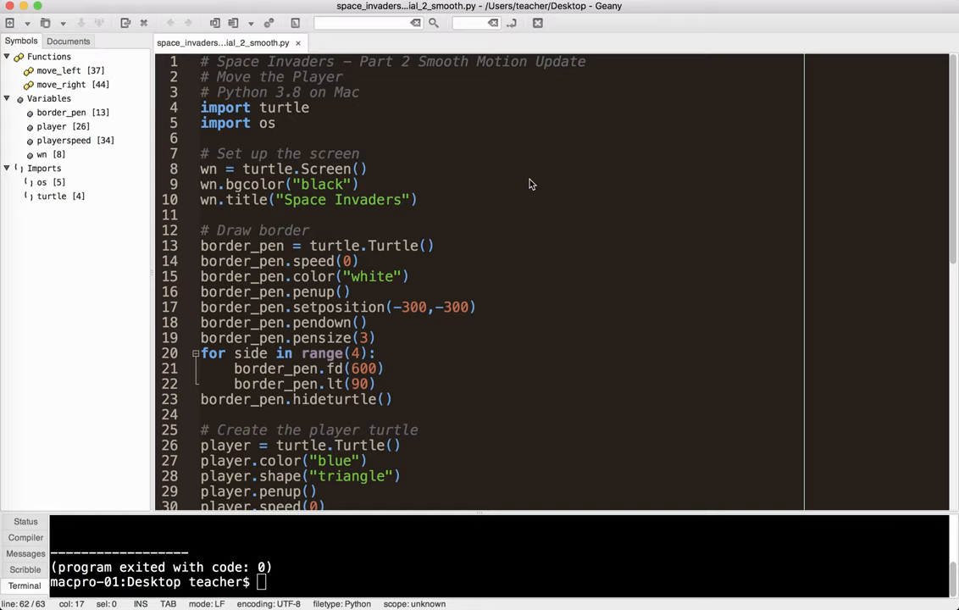
mouse_move(505, 251)
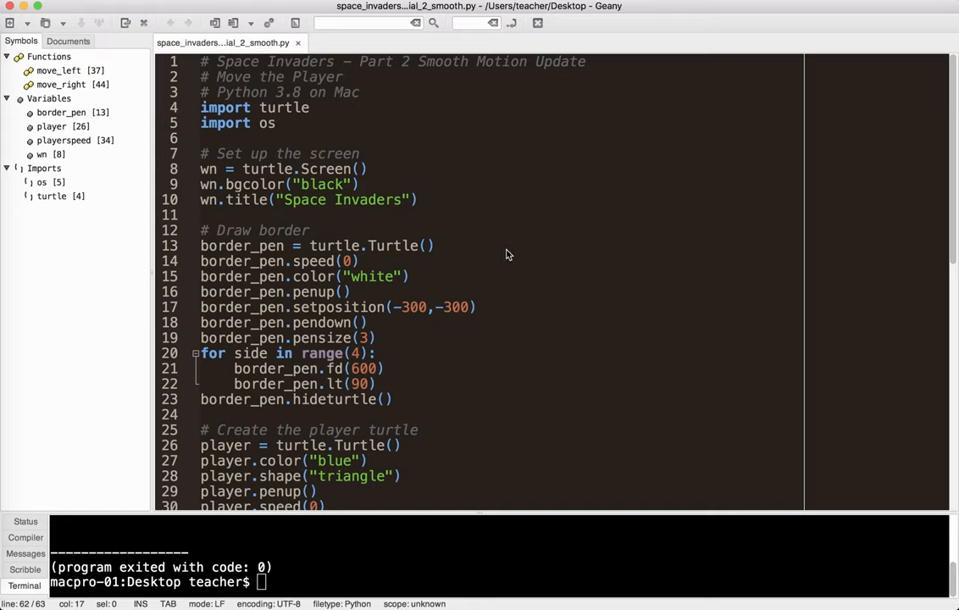
mouse_move(481, 222)
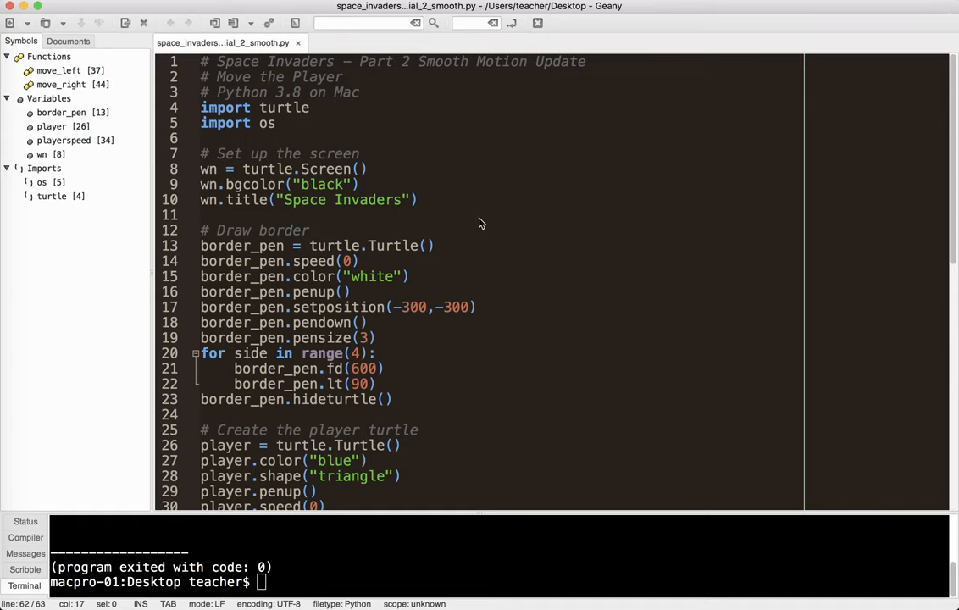
scroll(down, 3)
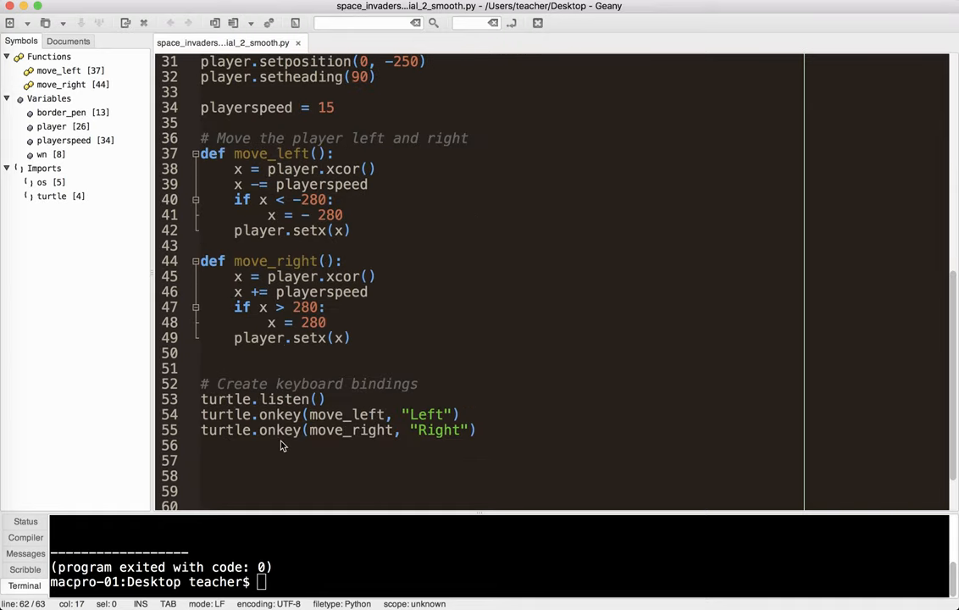
mouse_move(437, 382)
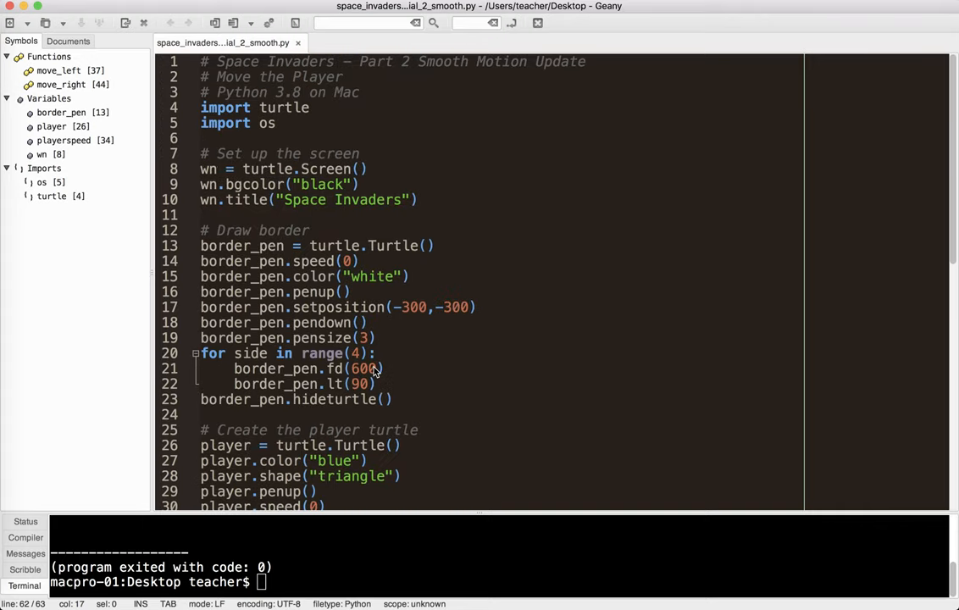
mouse_move(463, 236)
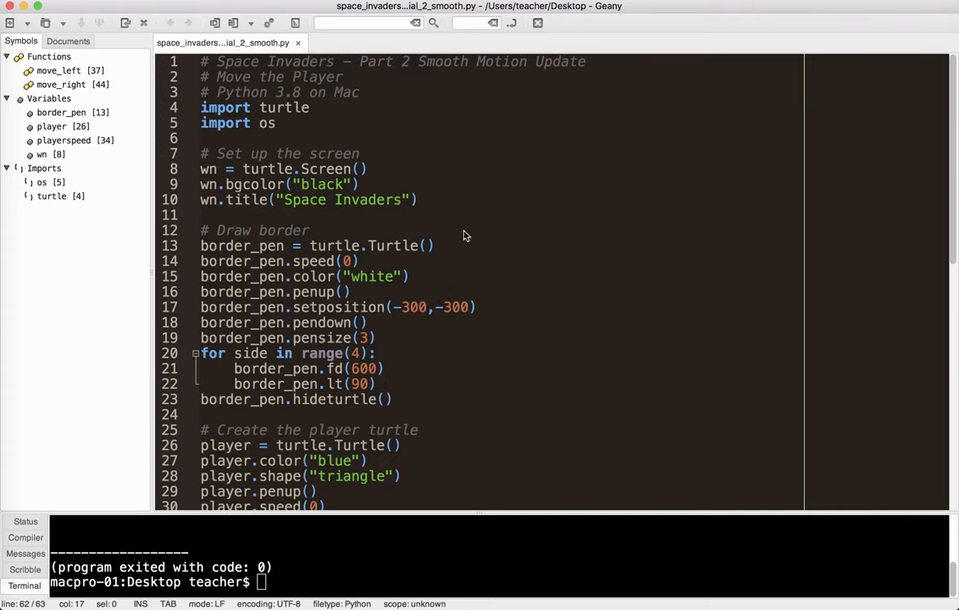
mouse_move(364, 196)
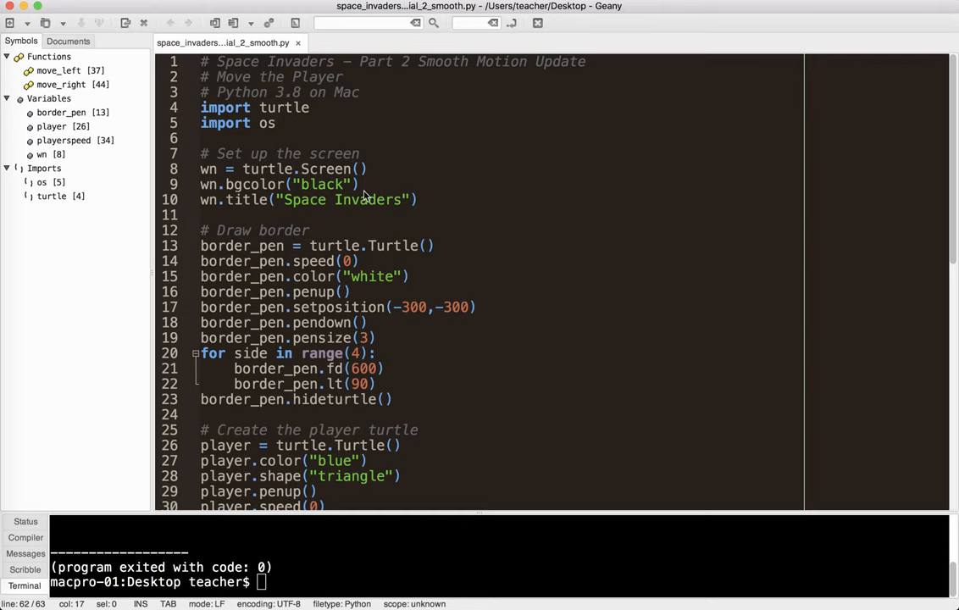
scroll(down, 3)
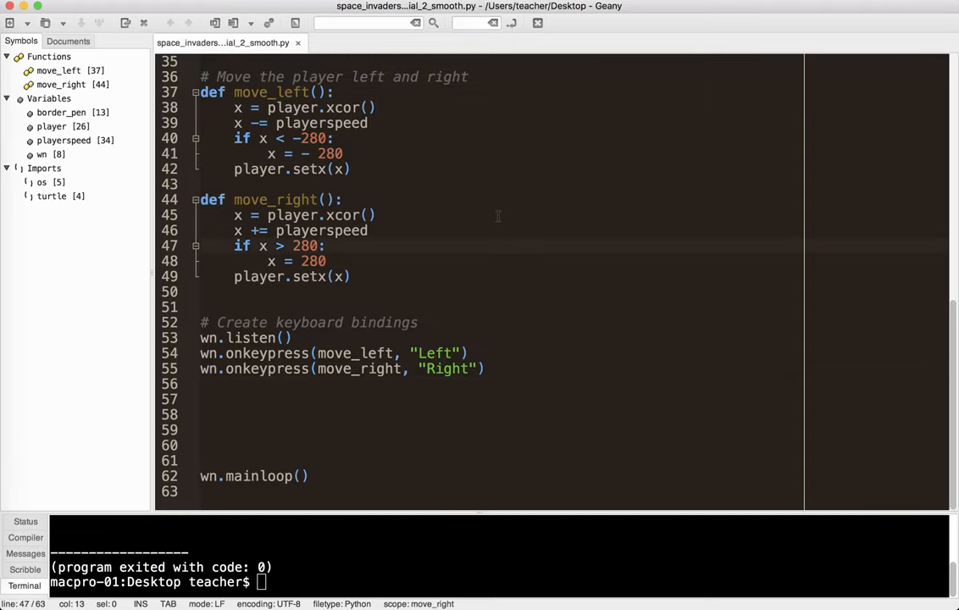
- Change playerspeed on line 34 from 15 to 0
scroll(up, 3)
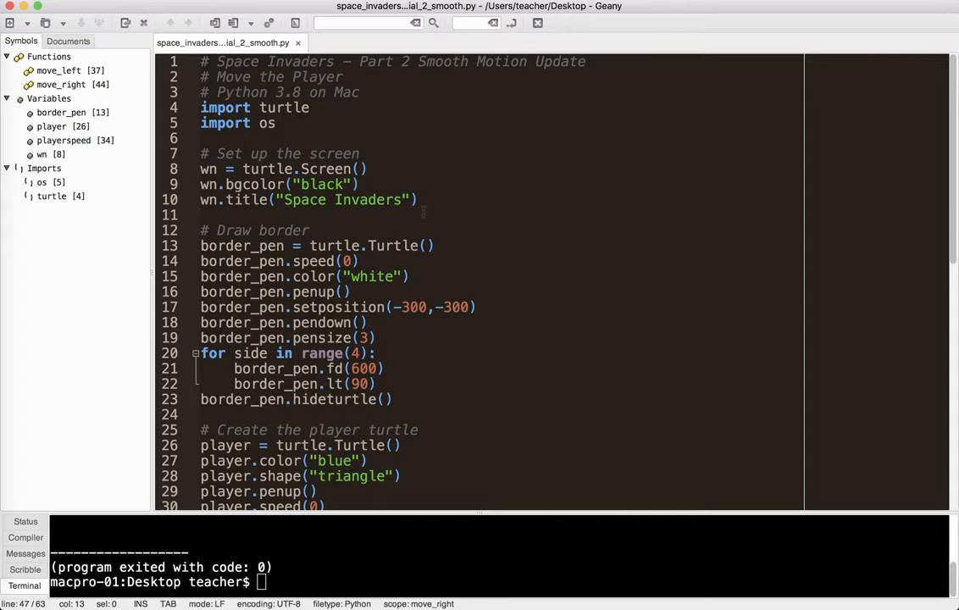
scroll(down, 3)
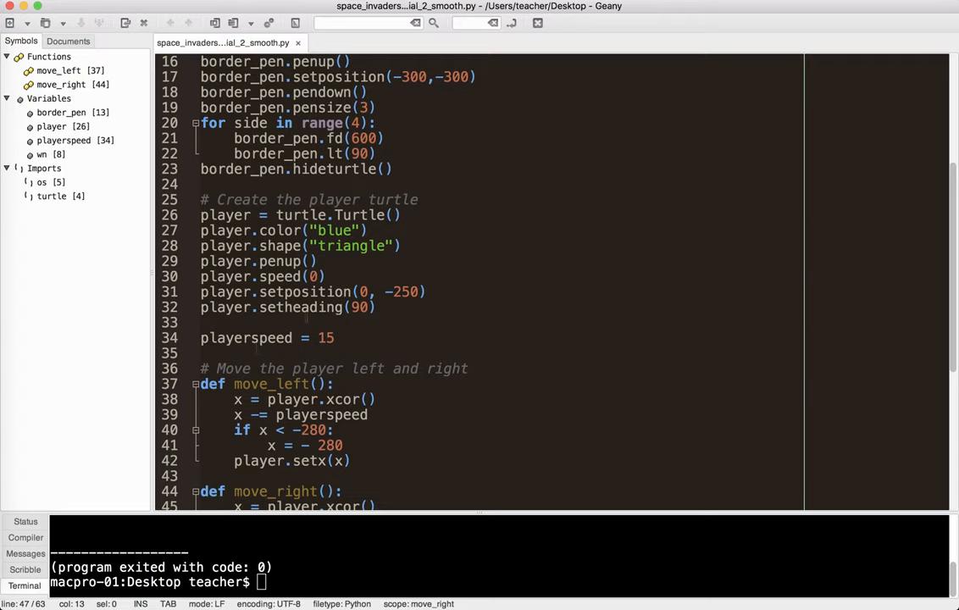
click(334, 337)
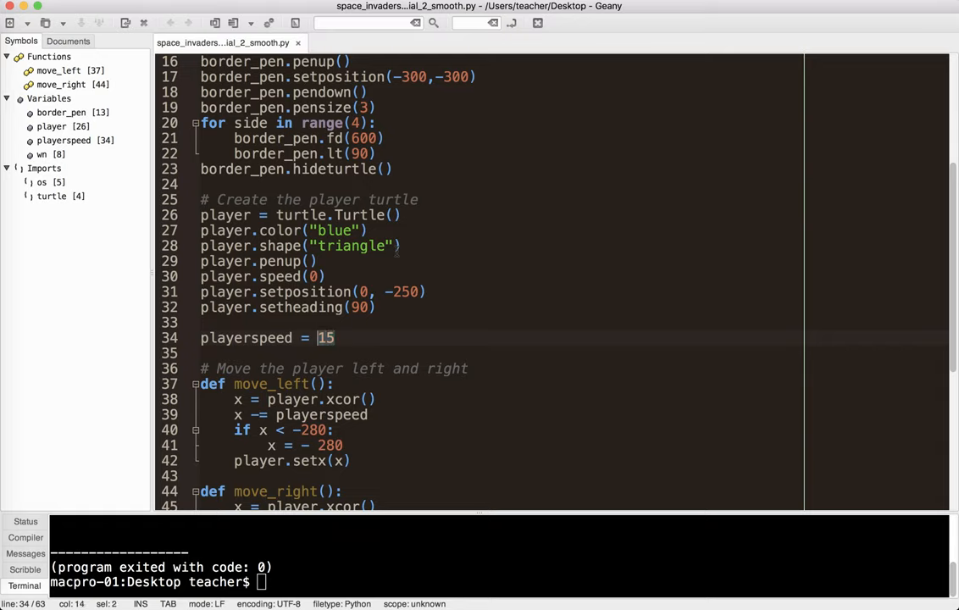
text(0)
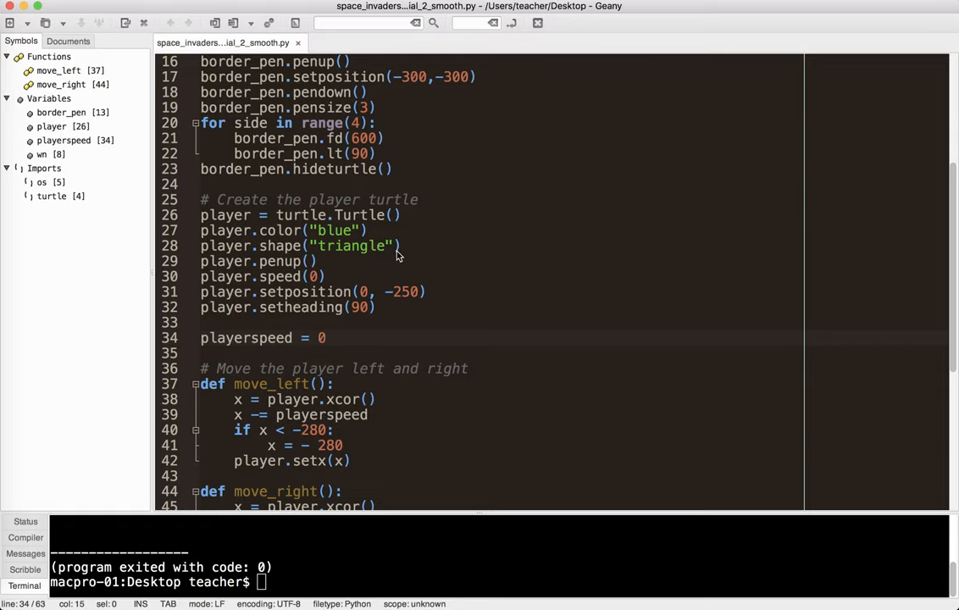
scroll(down, 3)
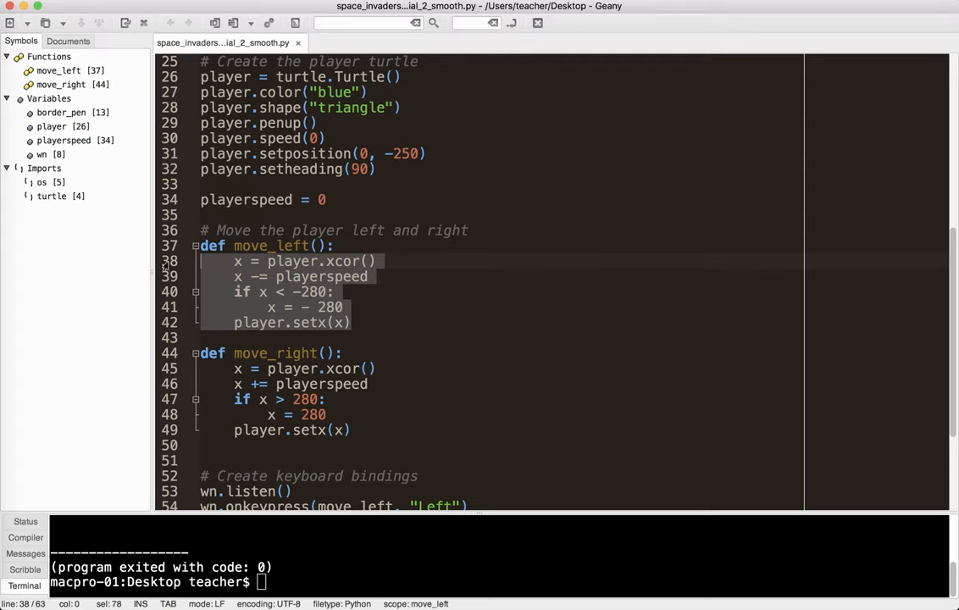
- Rewrite the move_left body as 'global playerspeed' and 'playerspeed = -3'
key(Delete)
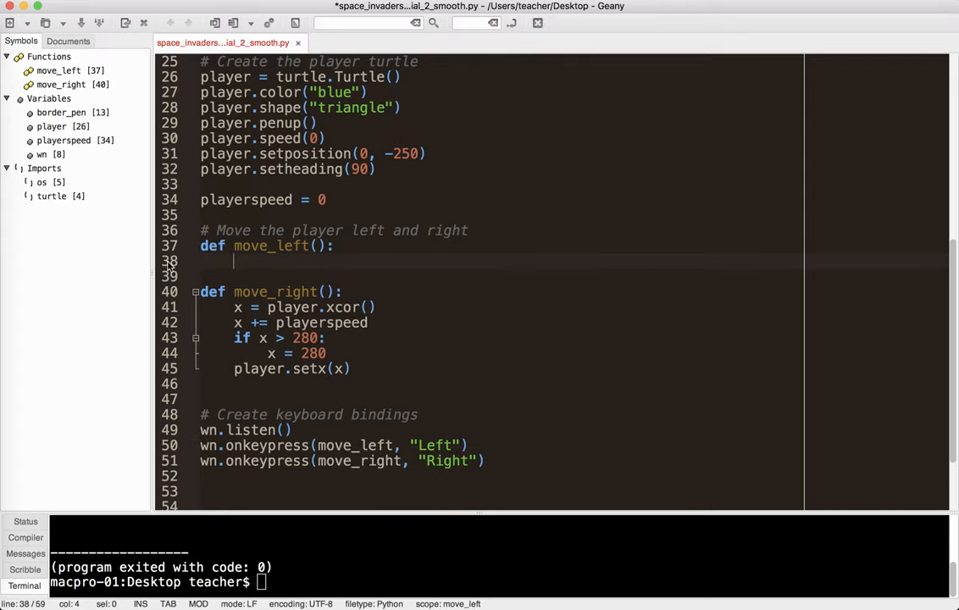
text(global p)
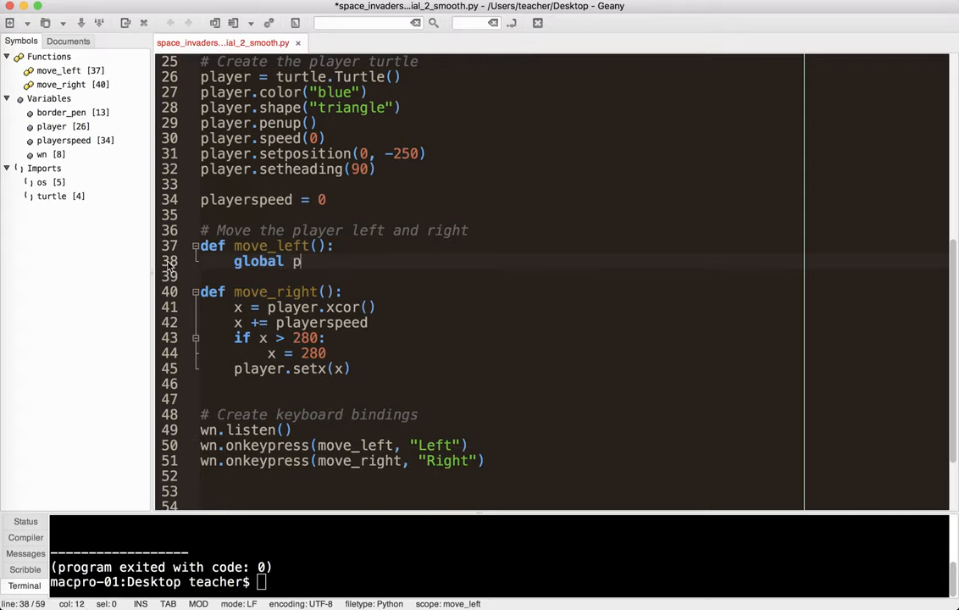
text(layerspeed)
click(502, 276)
text(splae)
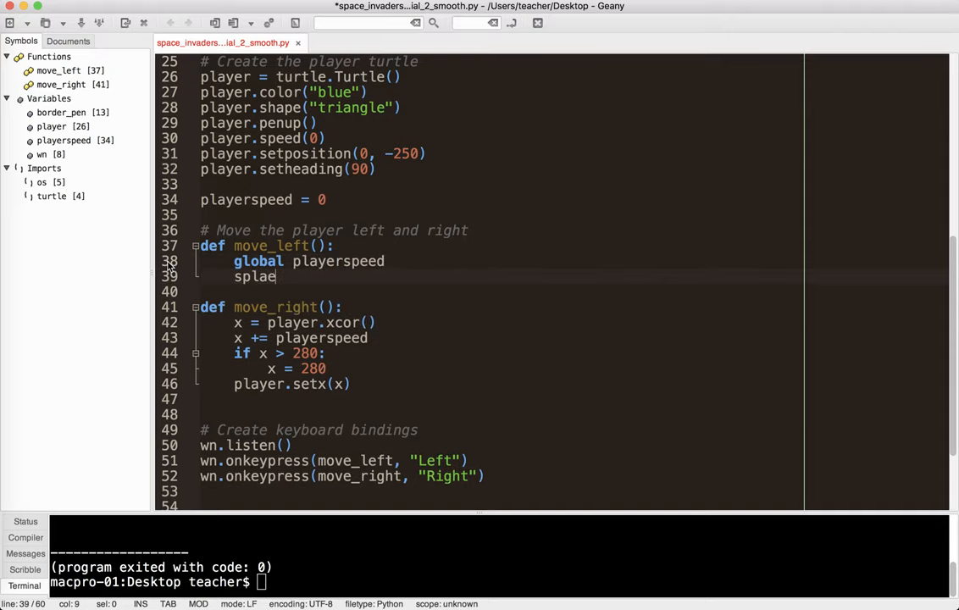
key(BackSpace)
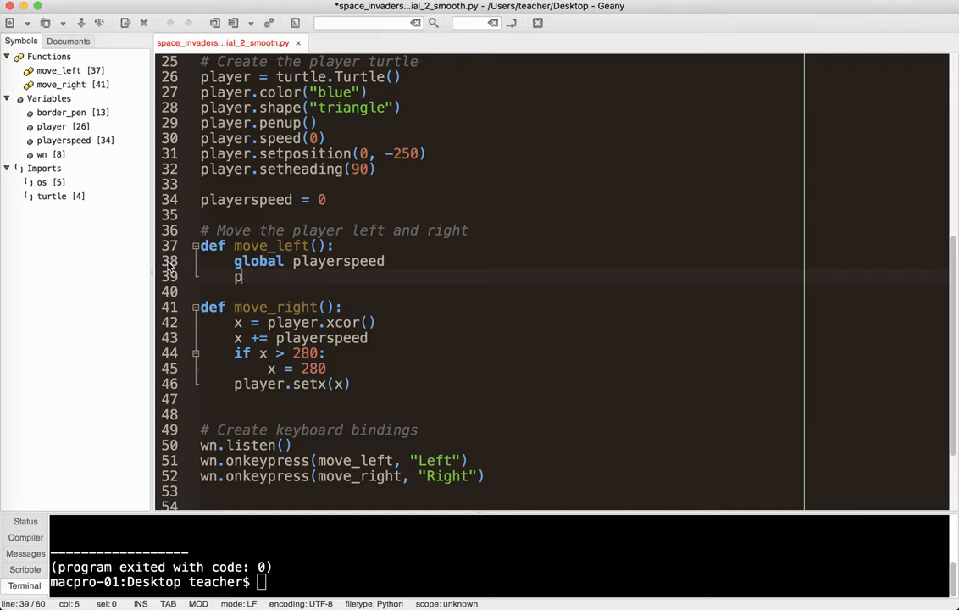
text(layerspeed =)
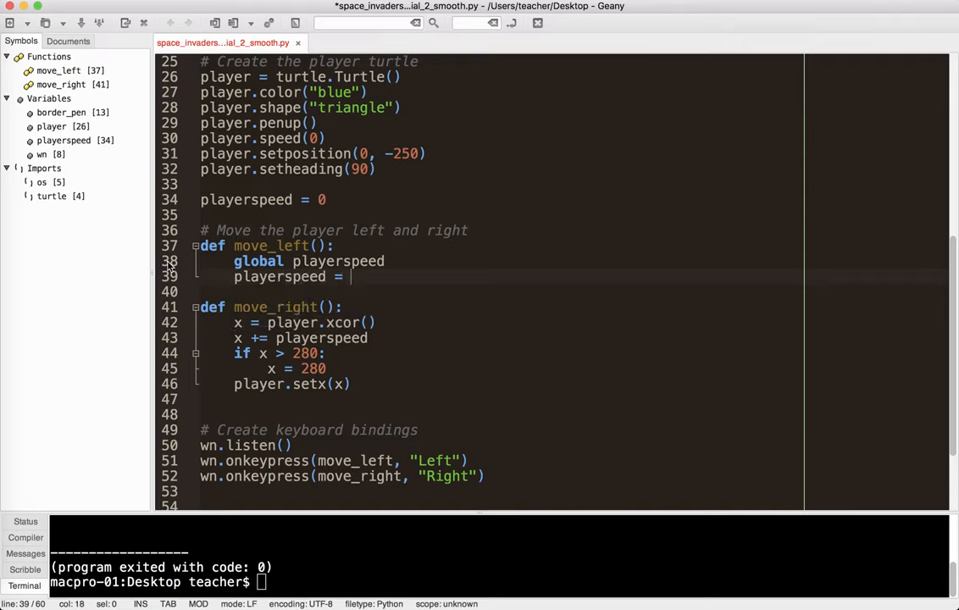
text(3)
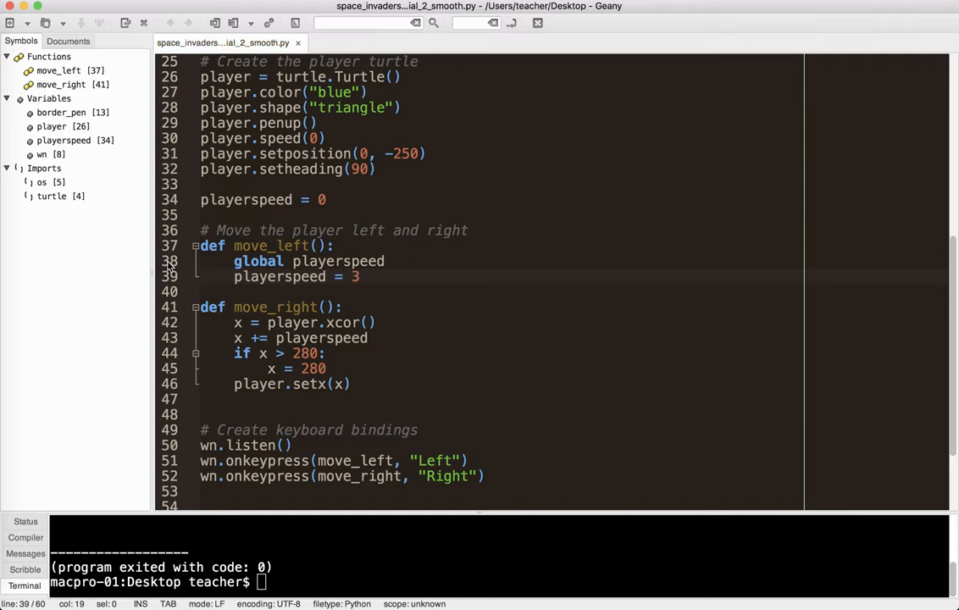
click(349, 276)
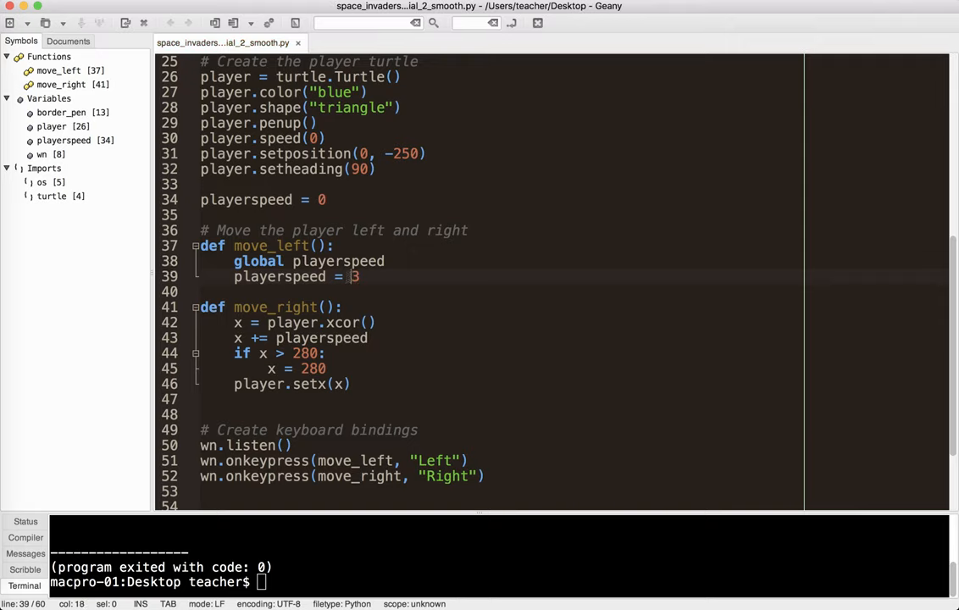
text(-)
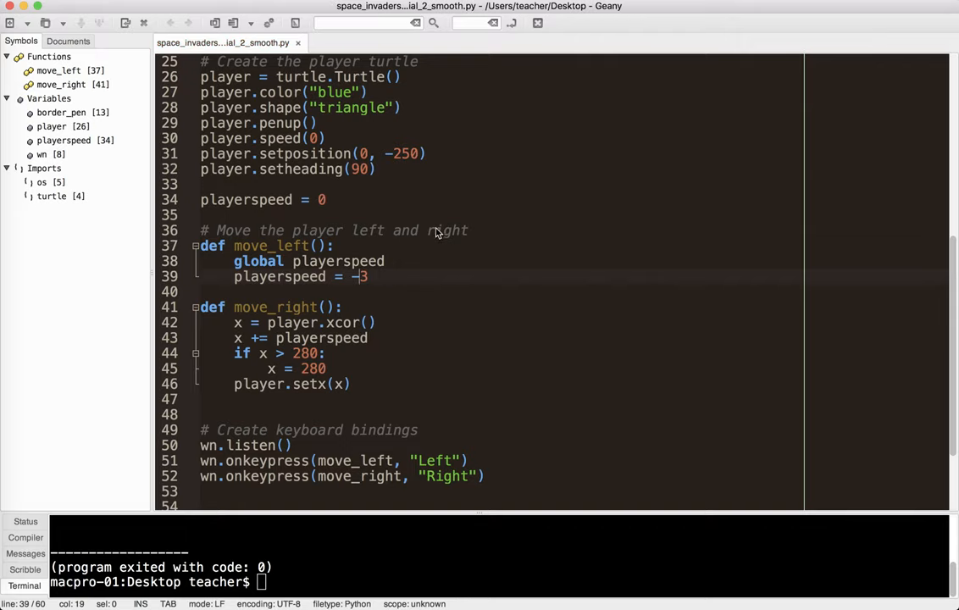
scroll(down, 3)
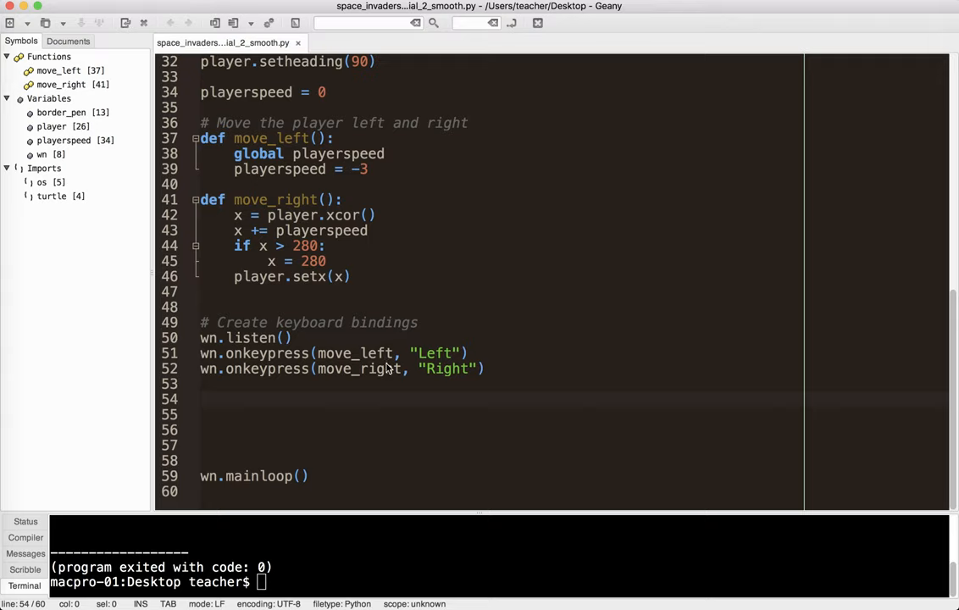
- Add a 'while True:' loop containing a '# Move the player' comment
text(while T)
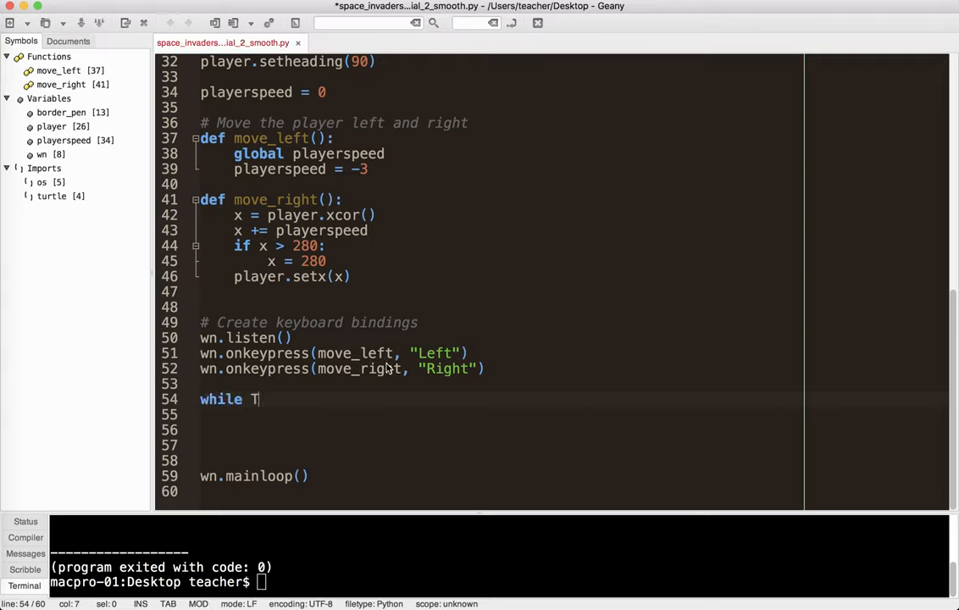
text(rue:)
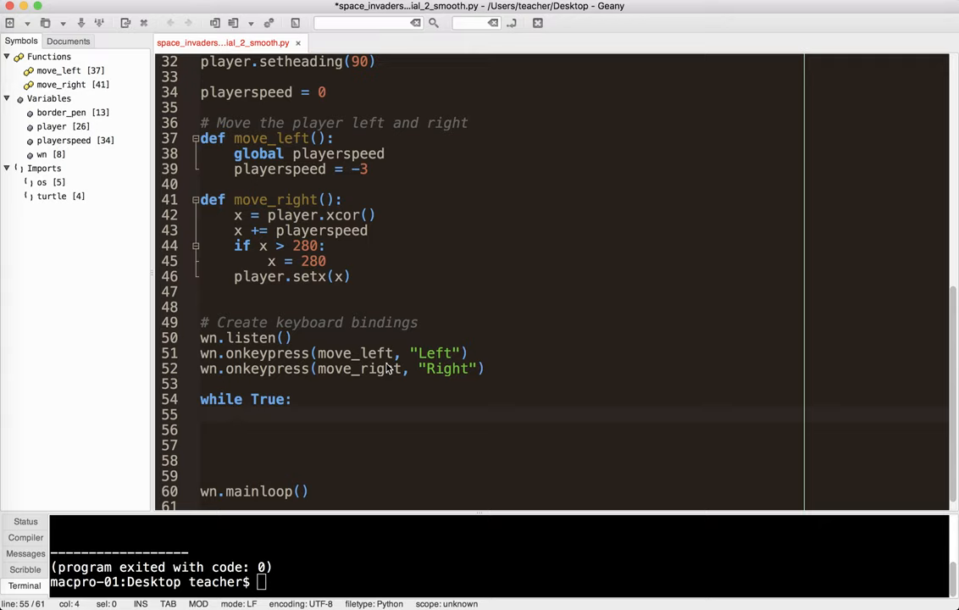
click(233, 414)
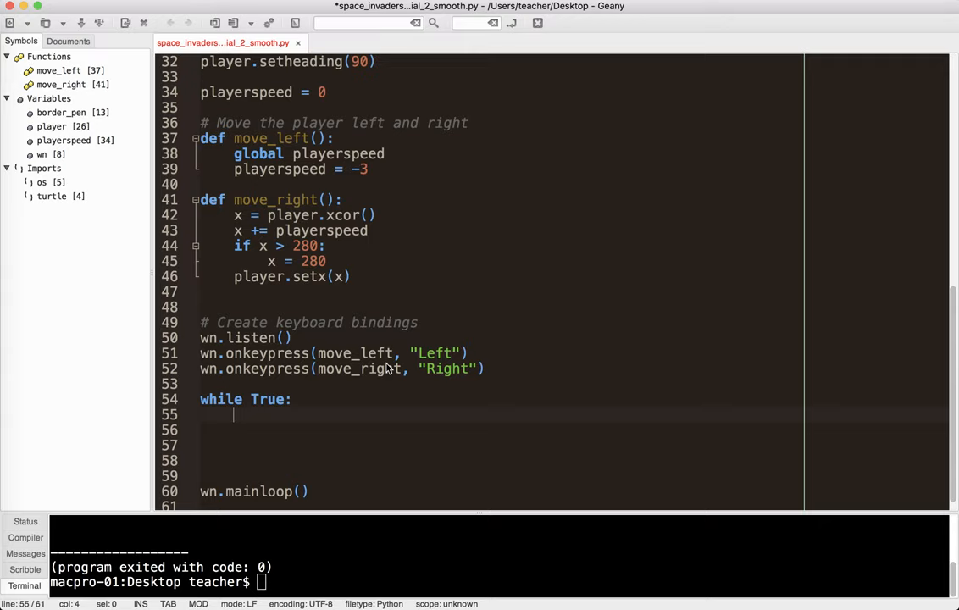
text(# Move the player)
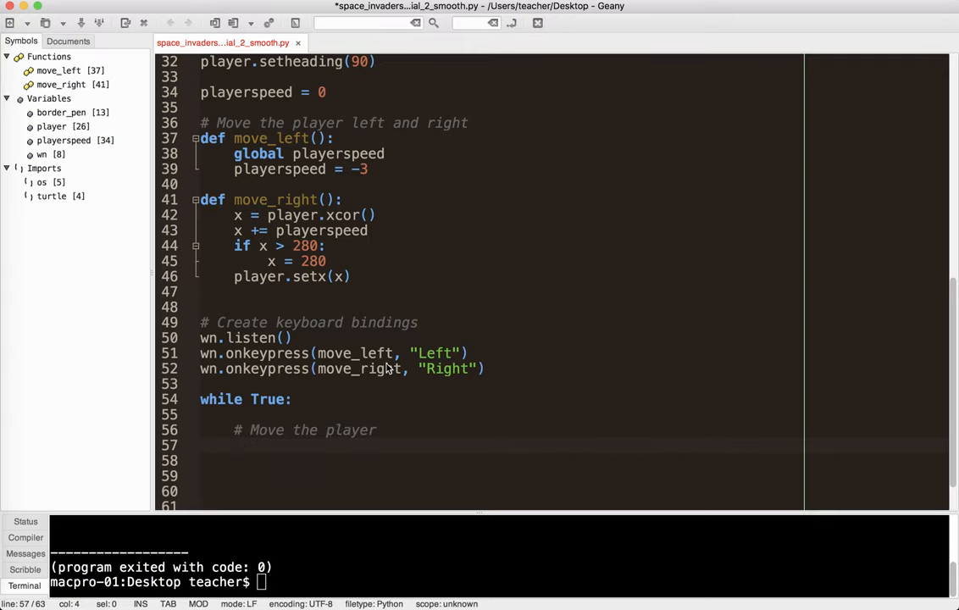
- Add 'player.setx(player.xcor() + playerspeed)' to the loop, then save and run the game
text(player.)
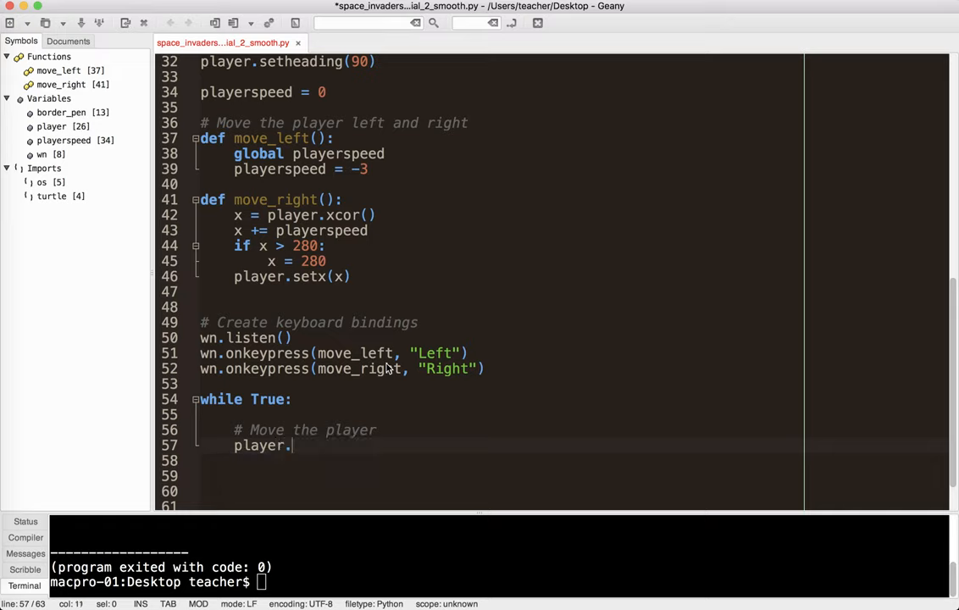
text(set)
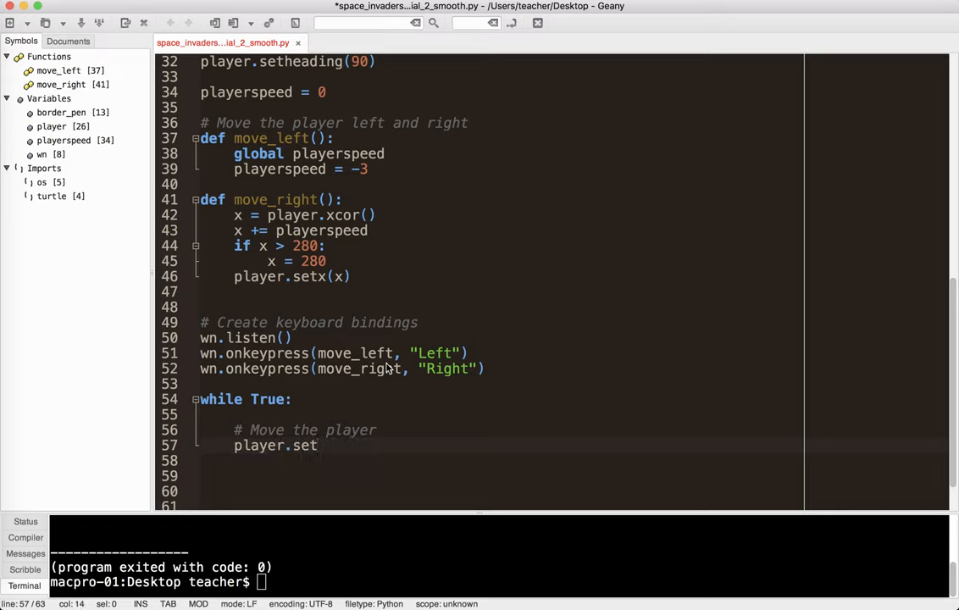
text(x()
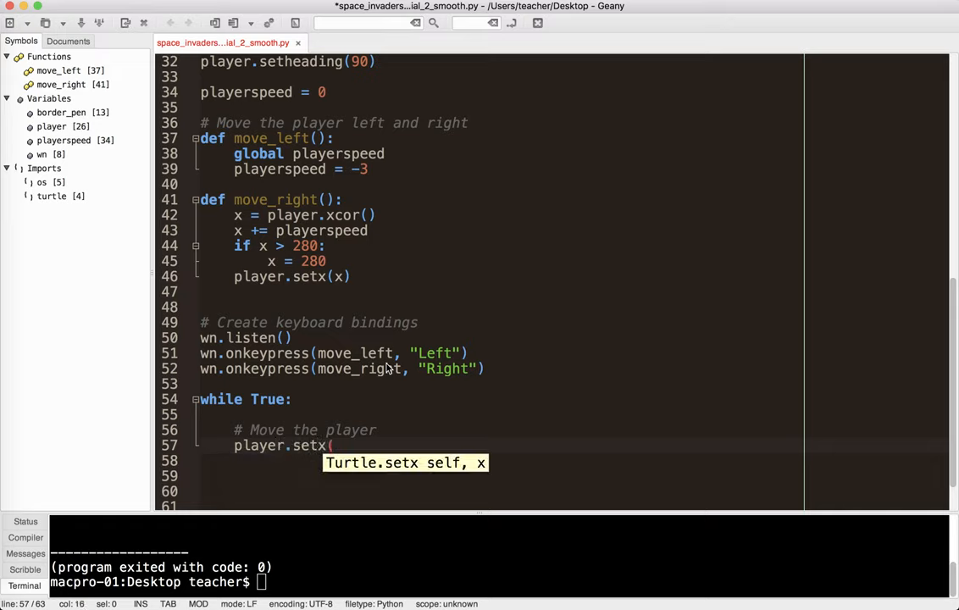
text(player.xcor() +)
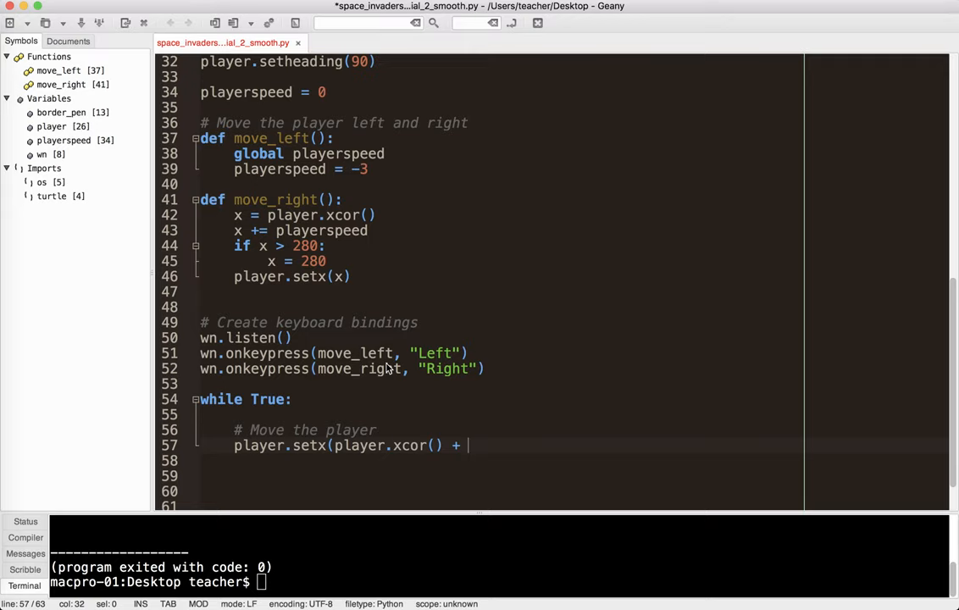
text(playerspeed))
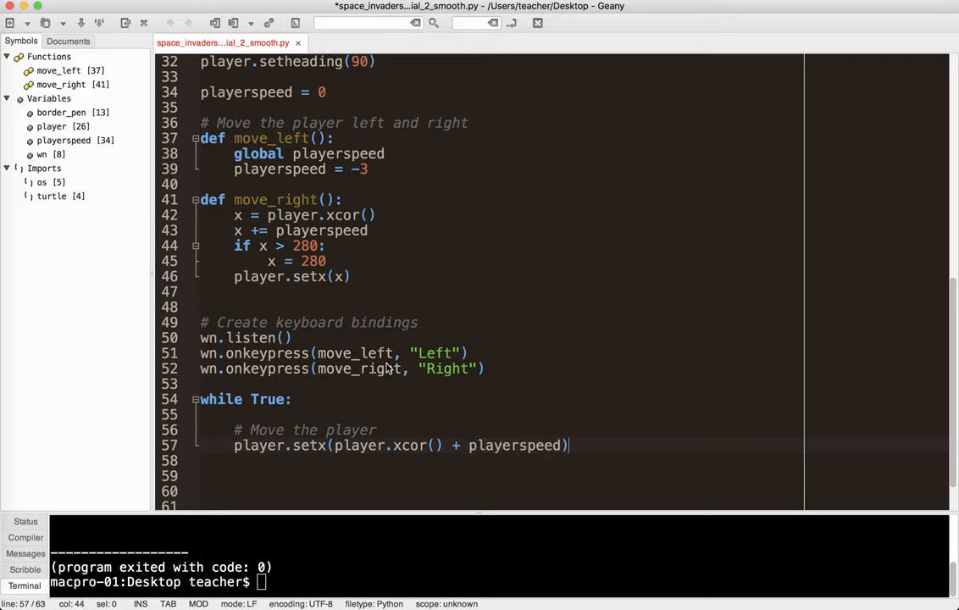
key(BackSpace)
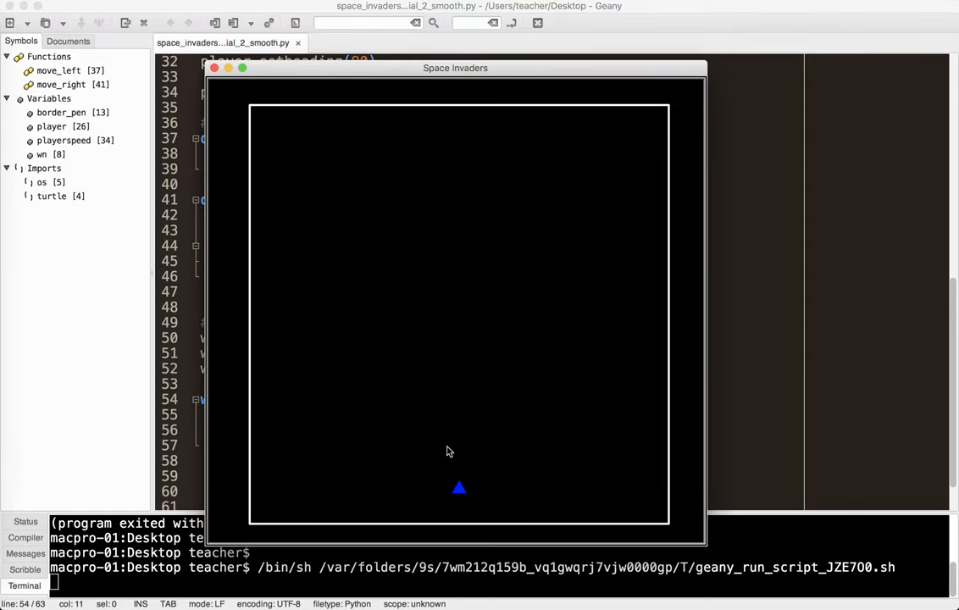
mouse_move(521, 286)
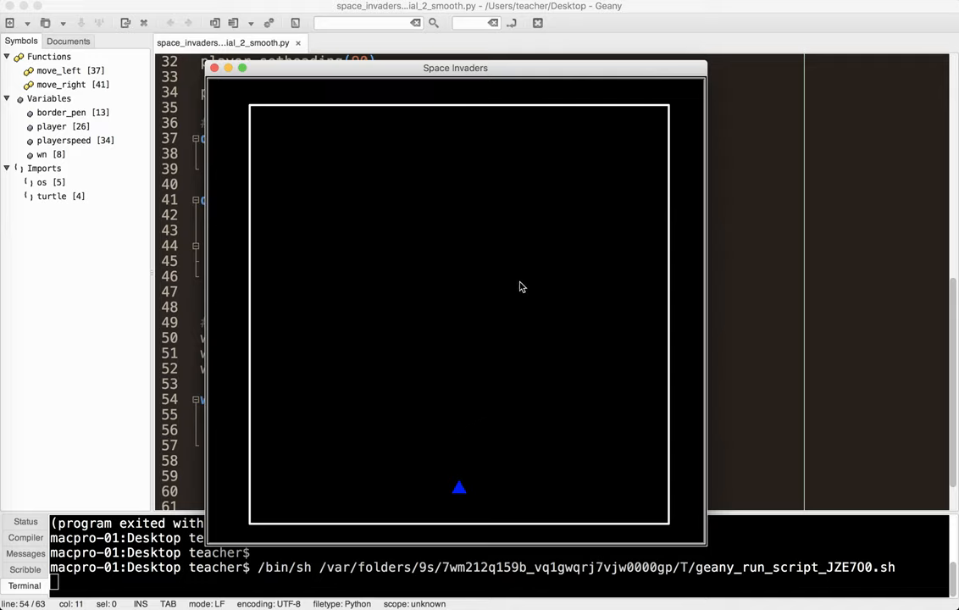
key(Left)
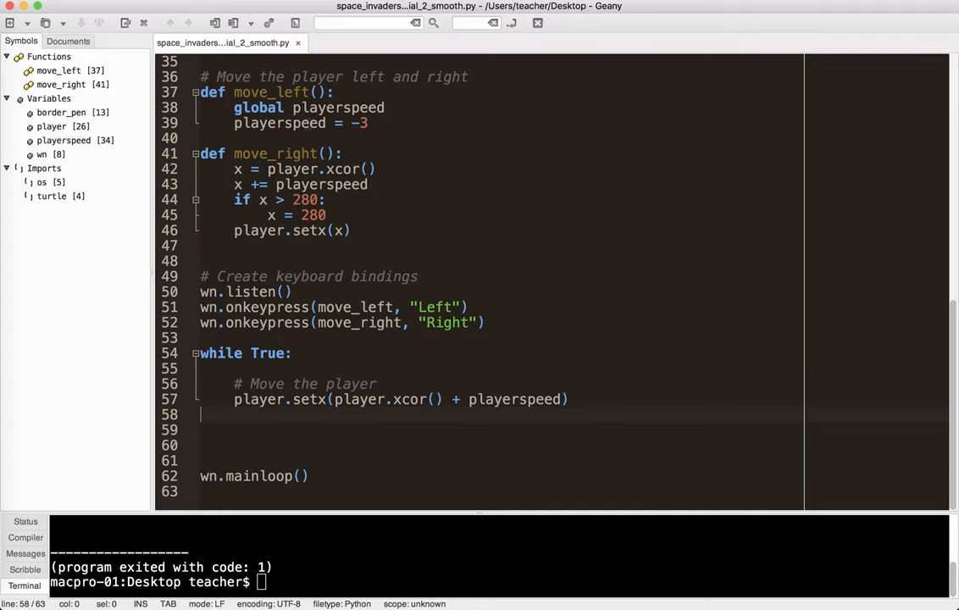
- Relaunch the edited script and press Right to slide the player past the border
click(343, 123)
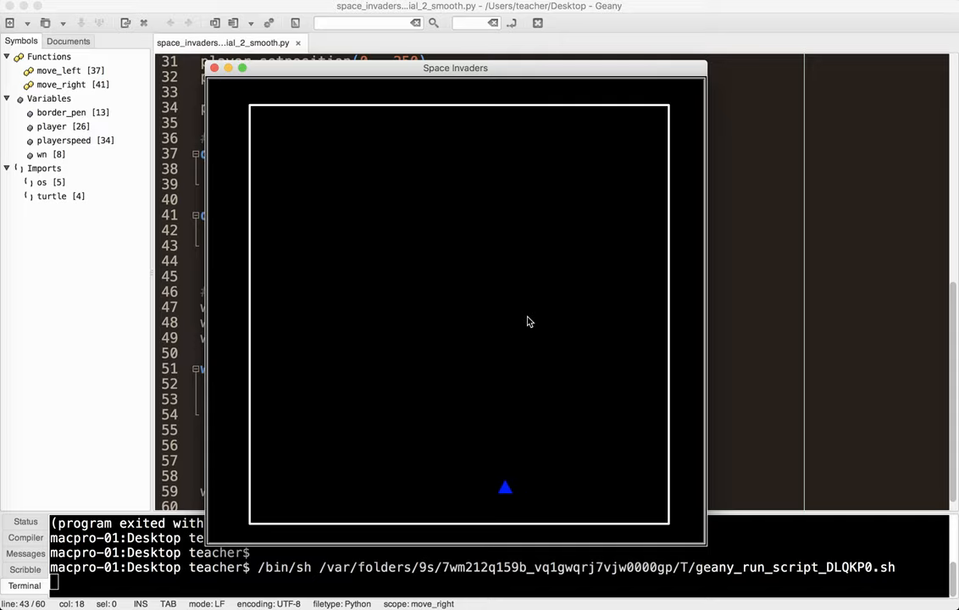
key(Right)
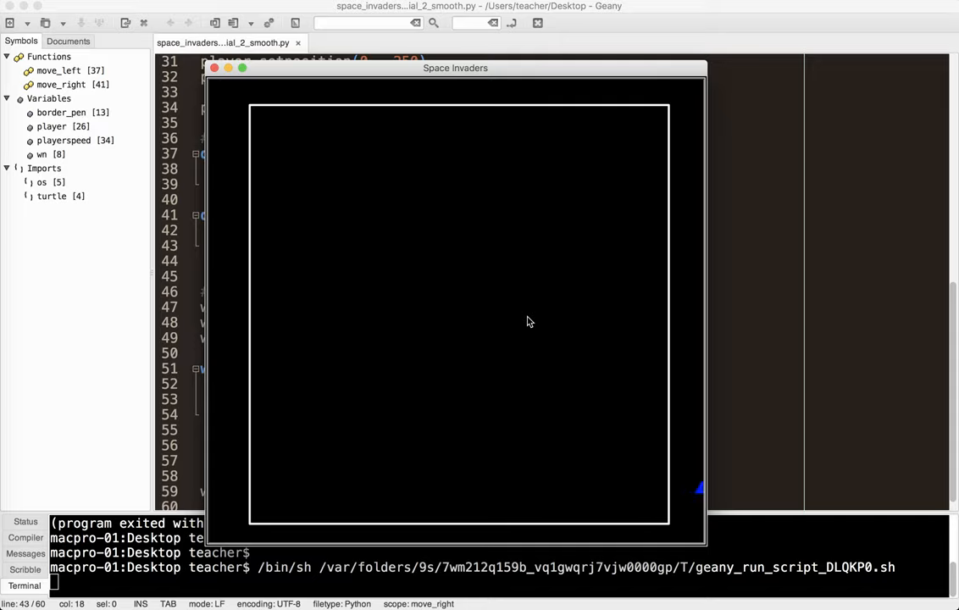
- Add a '# Check border' comment with an 'x > 290:' condition
click(214, 68)
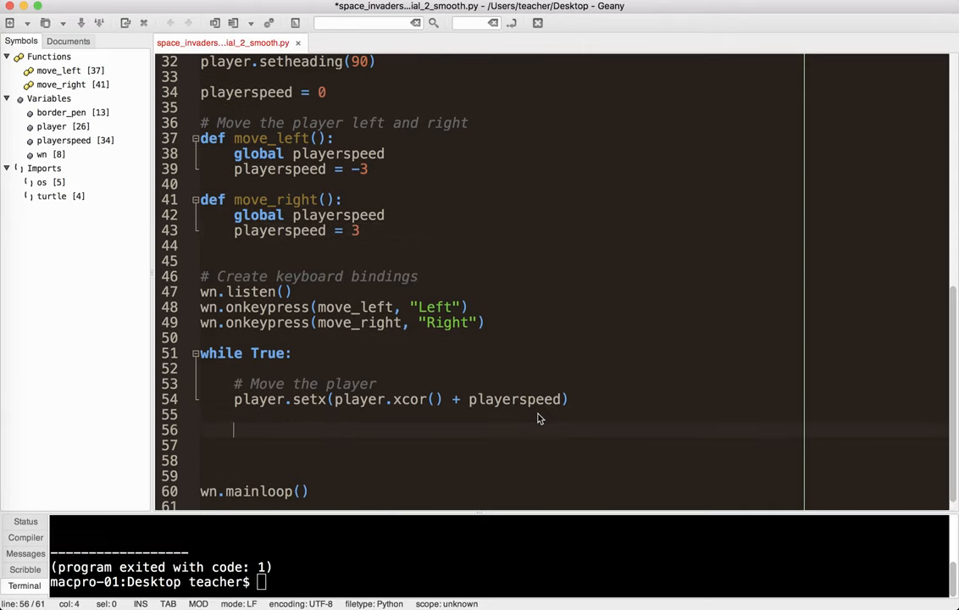
text(# Ch)
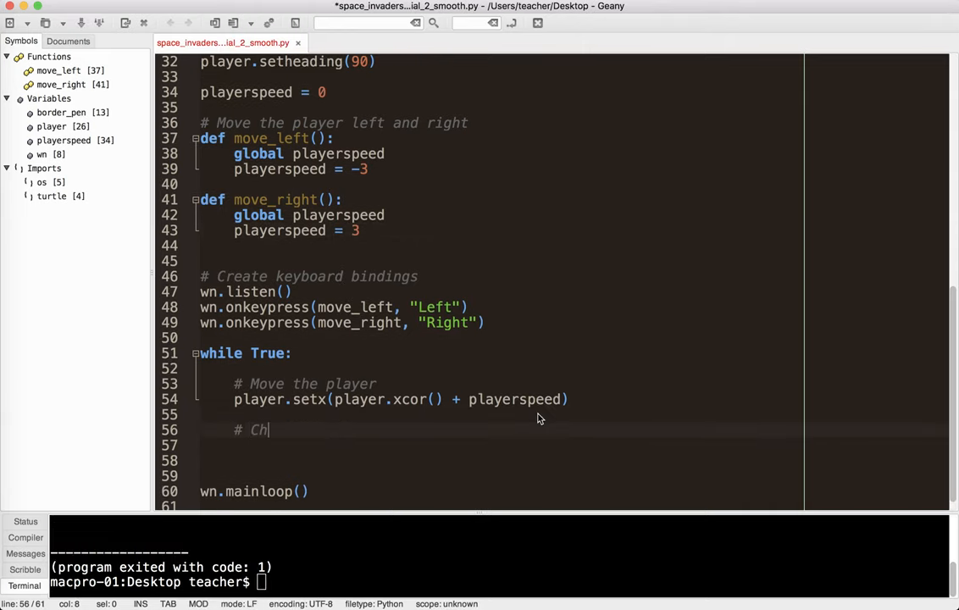
text(eck)
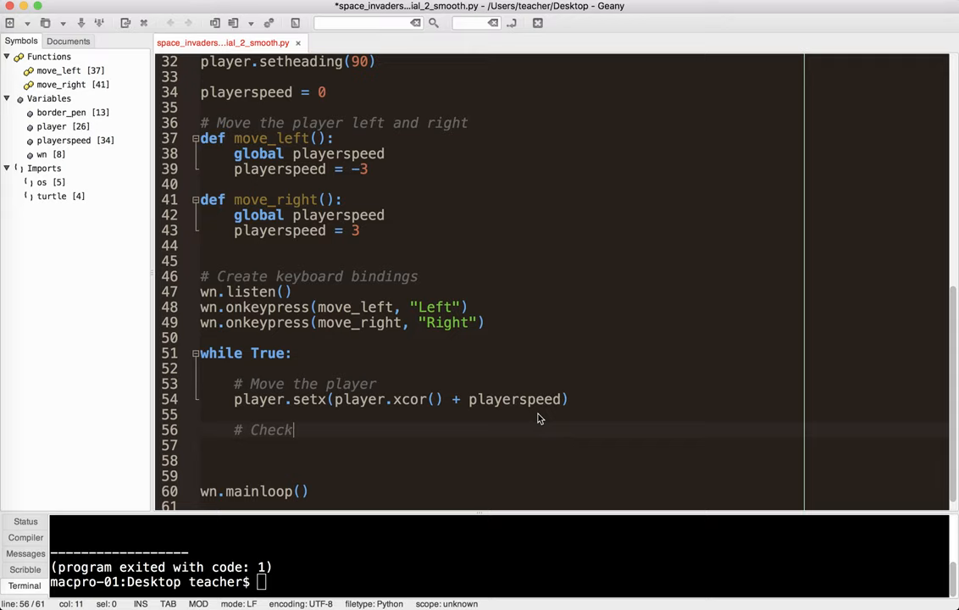
text(borders)
text(if player.s)
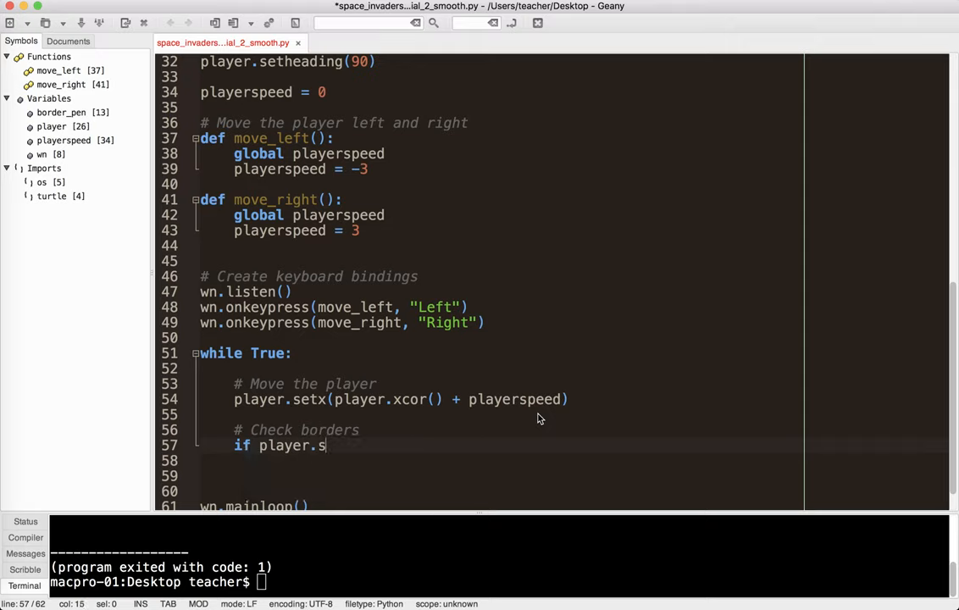
text(xcor()
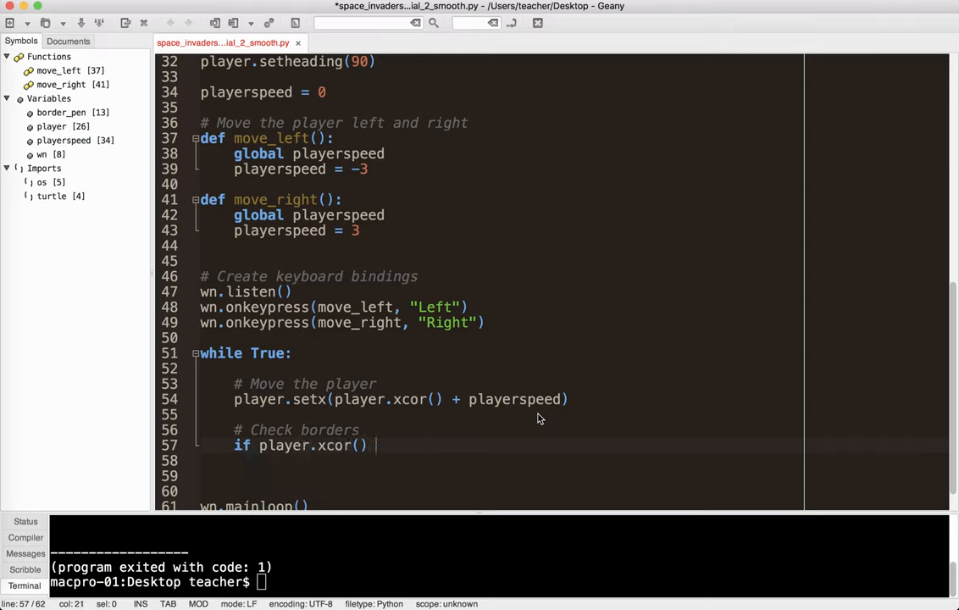
text(>)
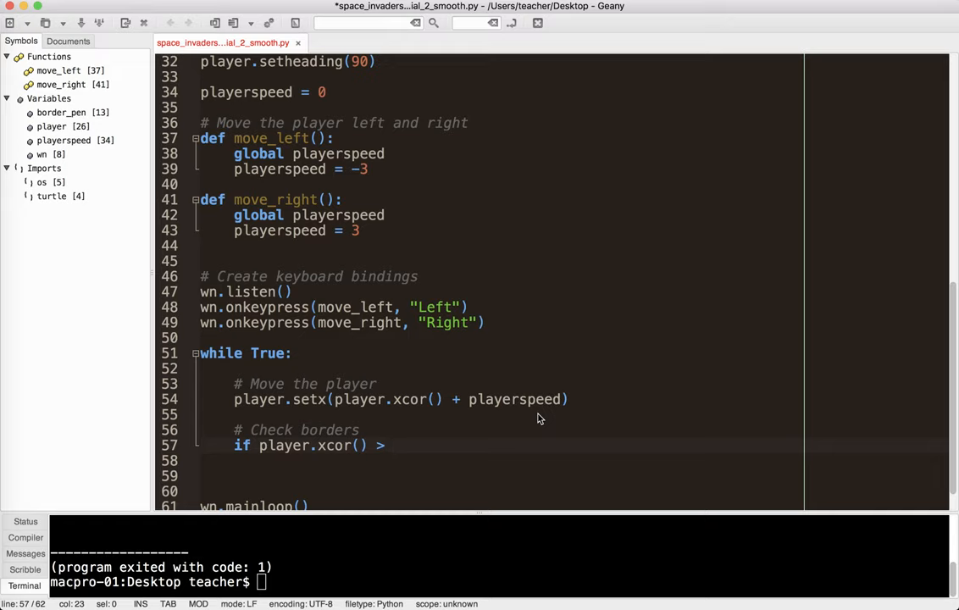
text(290:)
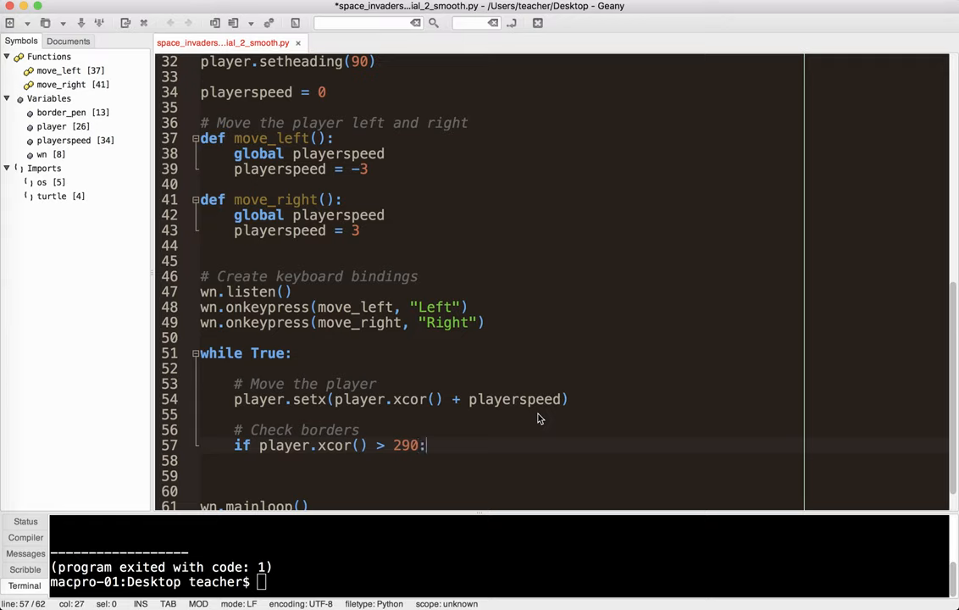
- Inside the check, set the player back to x 290 and set playerspeed to 0
text(p)
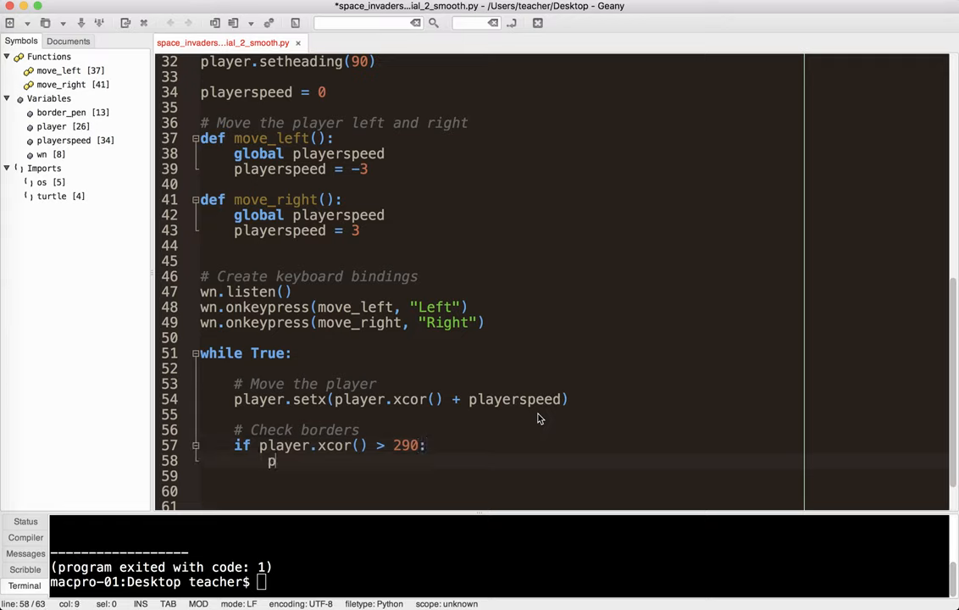
text(layer.setx()
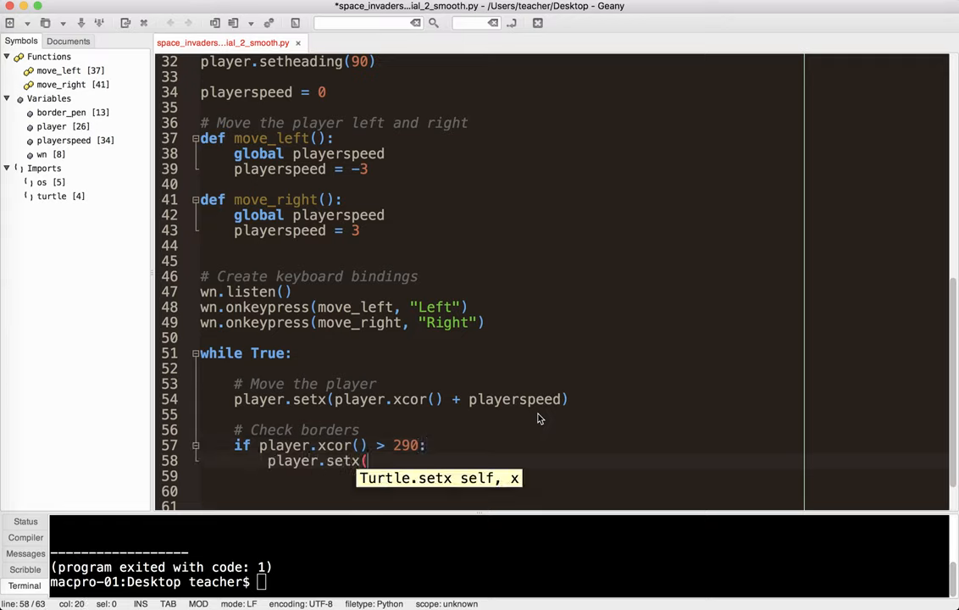
text(290)
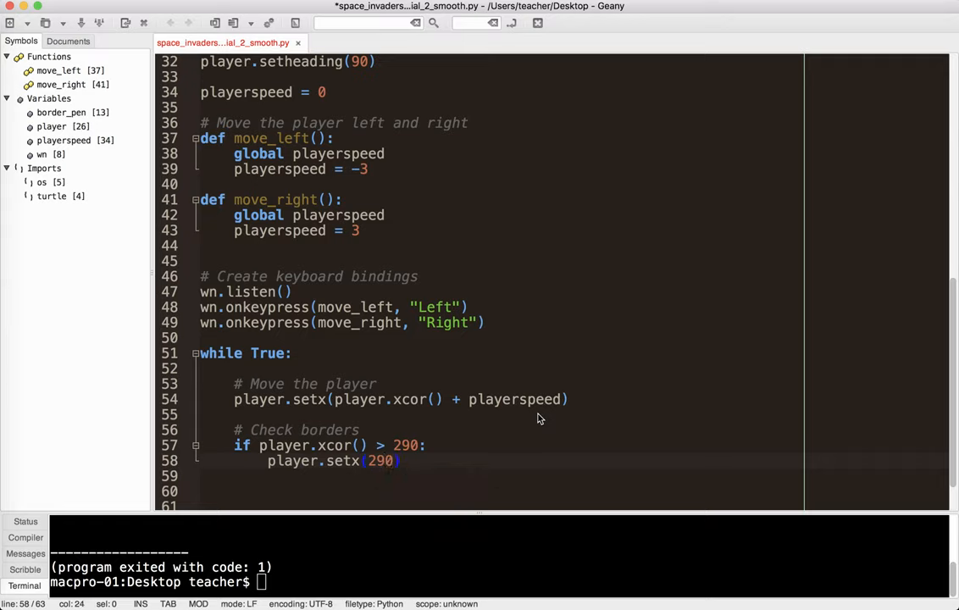
text(p)
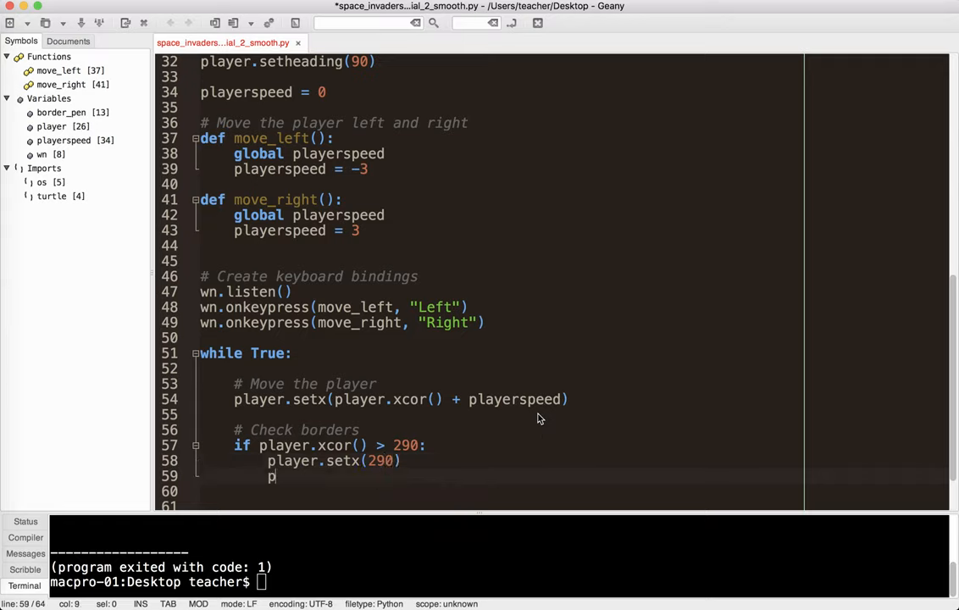
text(layerspeed =)
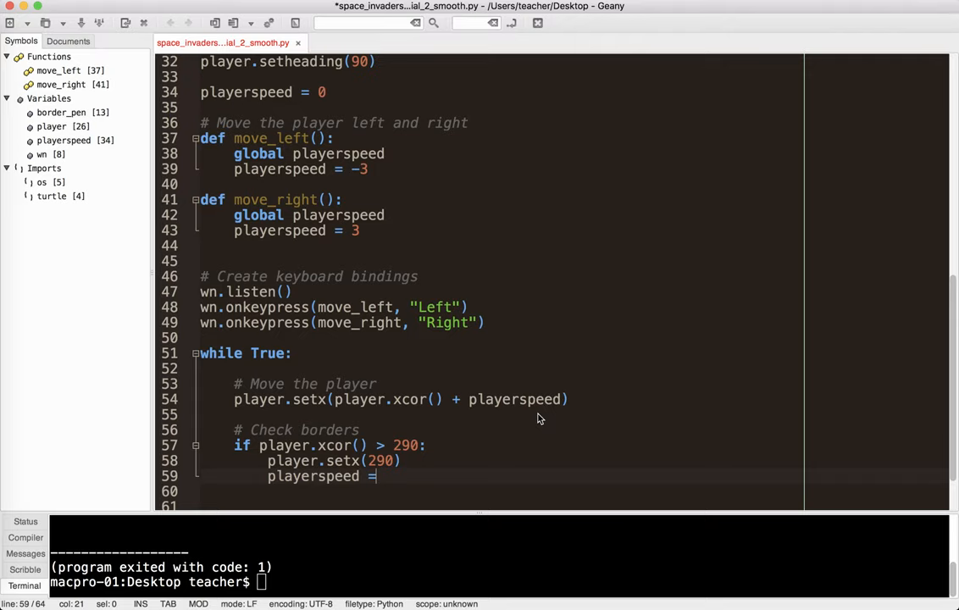
text(0)
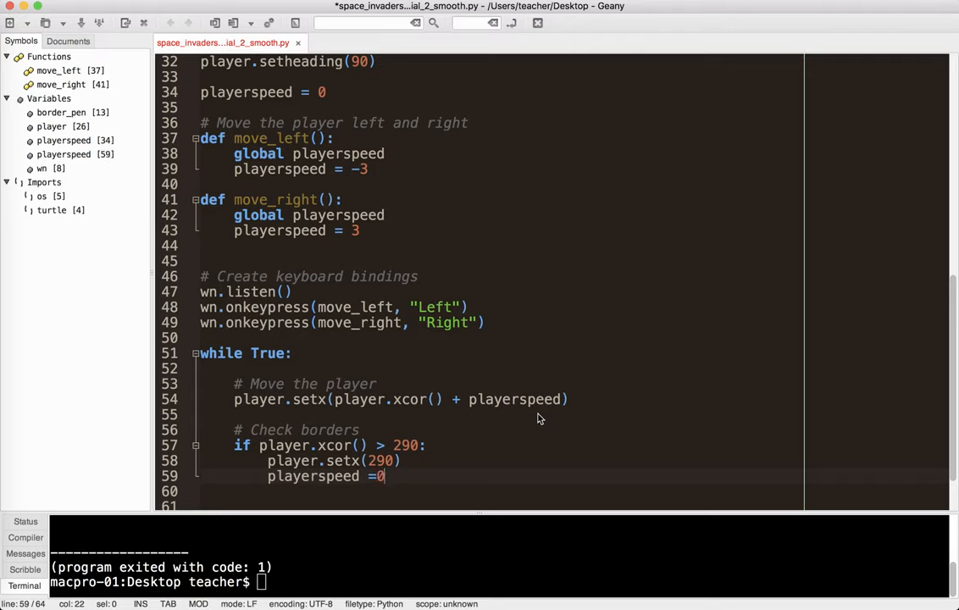
scroll(down, 3)
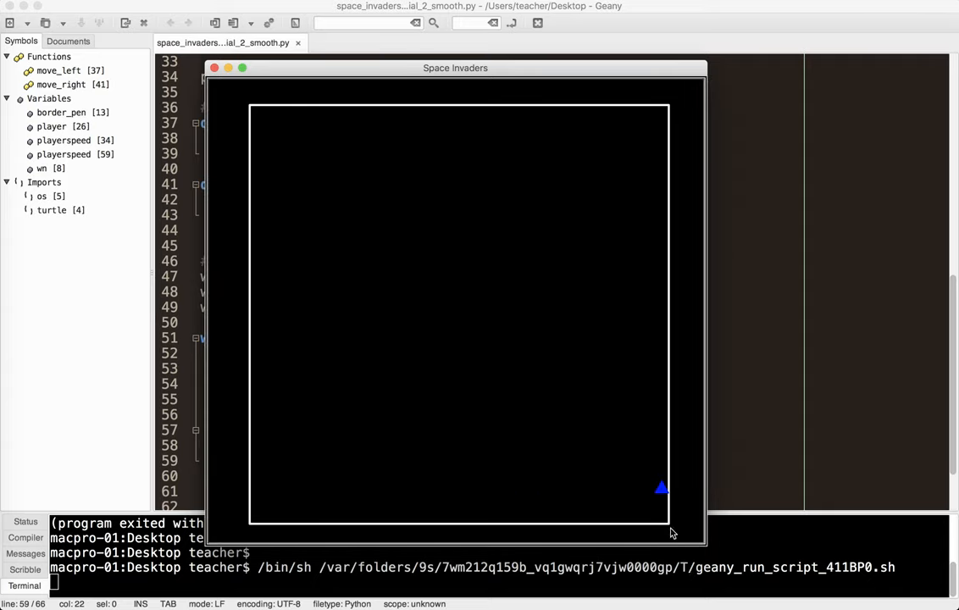
mouse_move(240, 87)
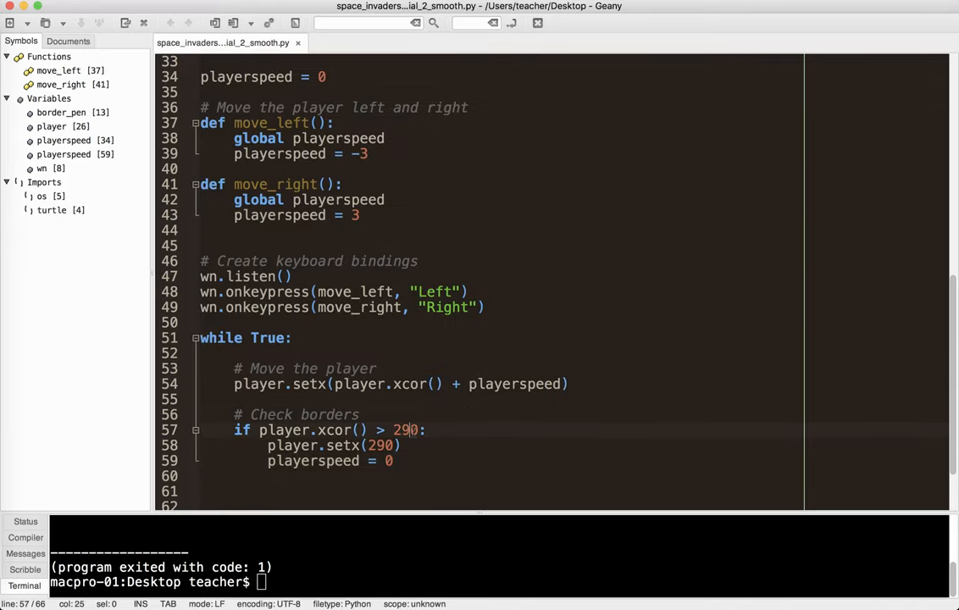
- Change the right limit to 285, add a -285 left check, and relaunch the game
key(Backspace)
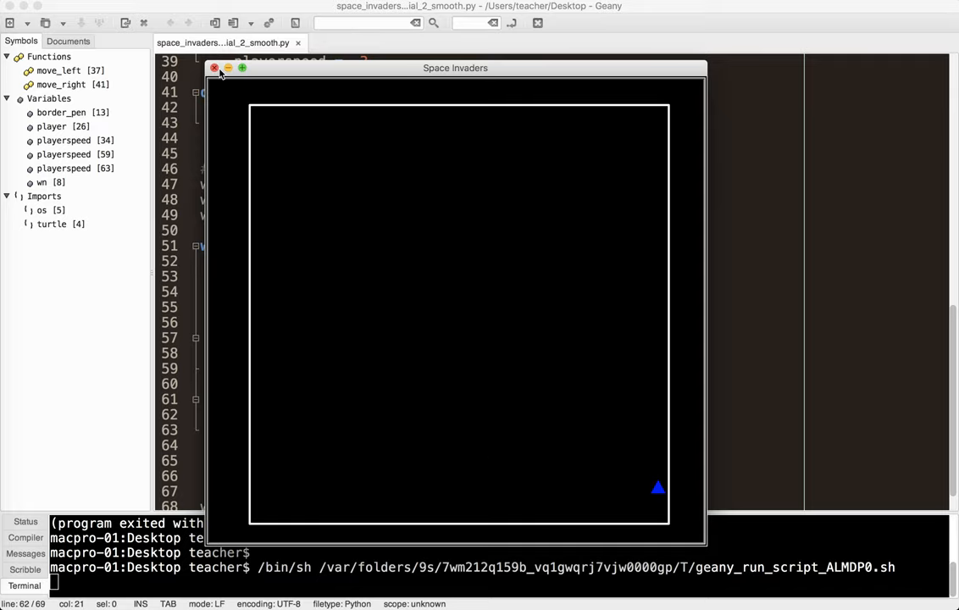
- Close the running Space Invaders game window
click(215, 68)
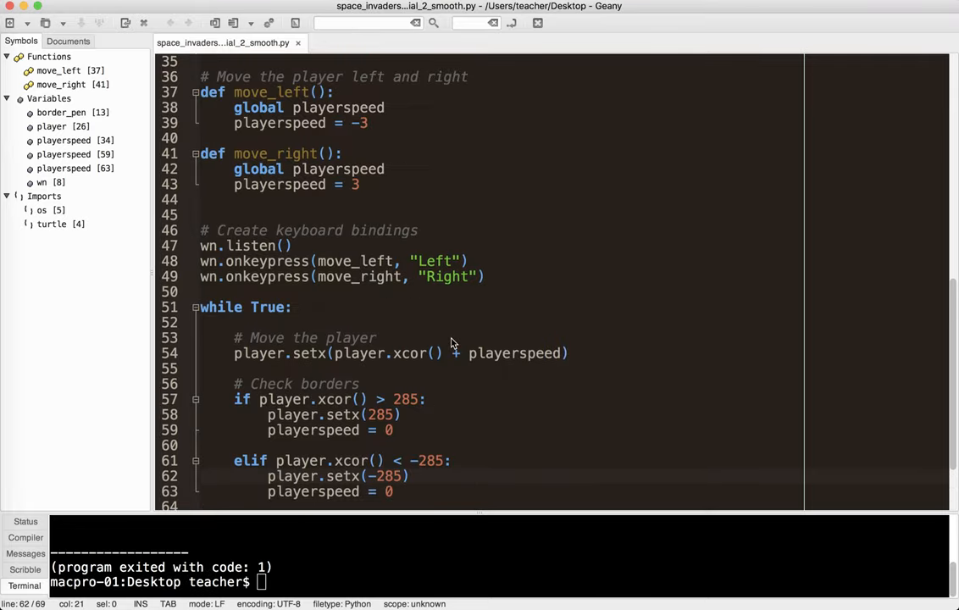
scroll(up, 3)
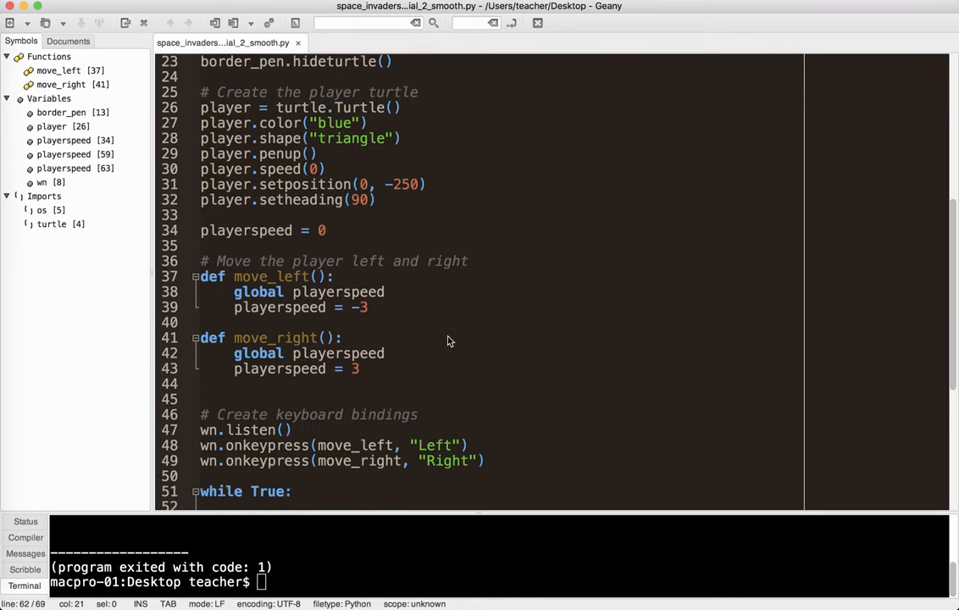
scroll(down, 3)
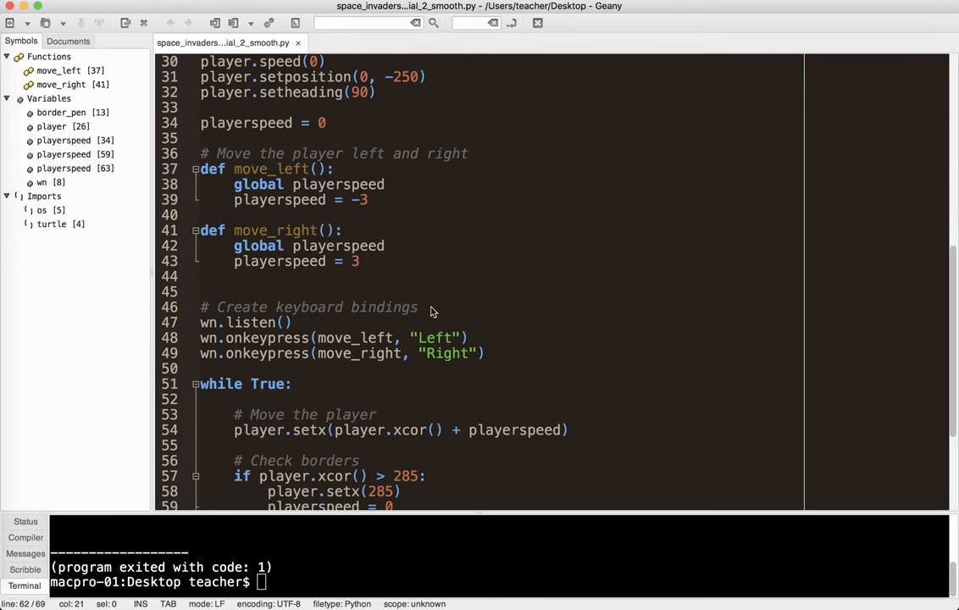
mouse_move(355, 290)
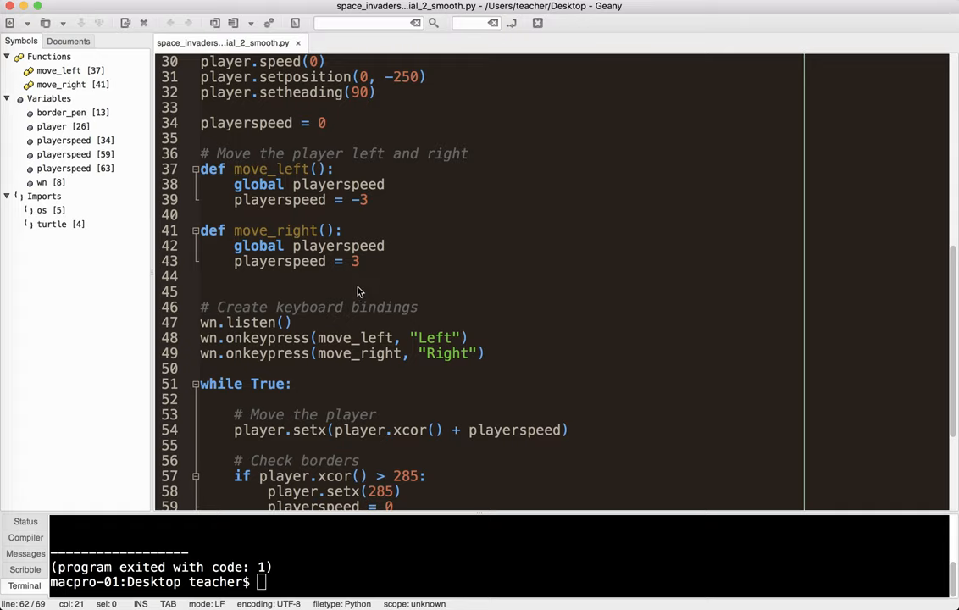
- Below move_right, add stop_player() declaring global playerspeed and setting playerspeed = 0
click(485, 353)
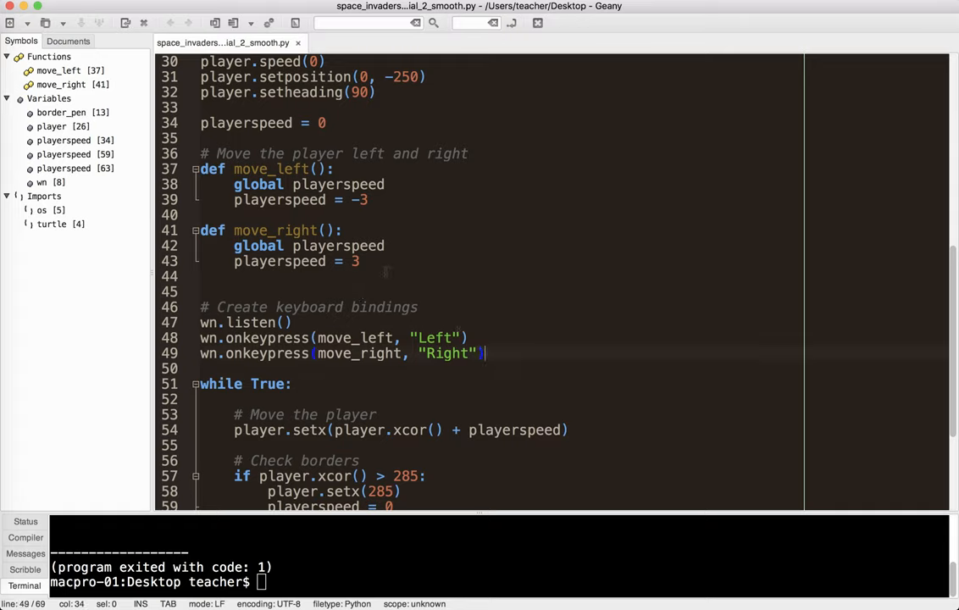
text(def)
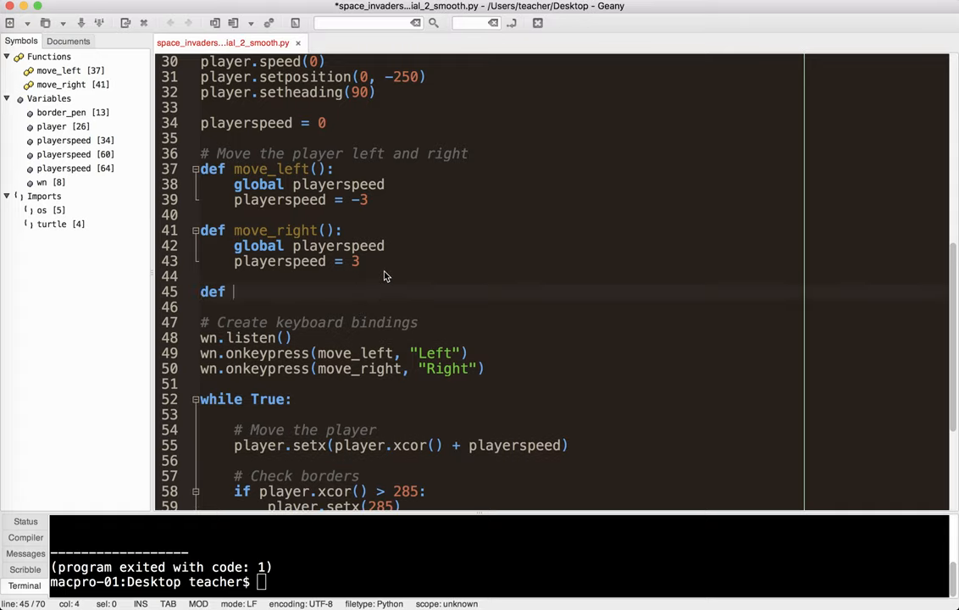
text(stop_player)
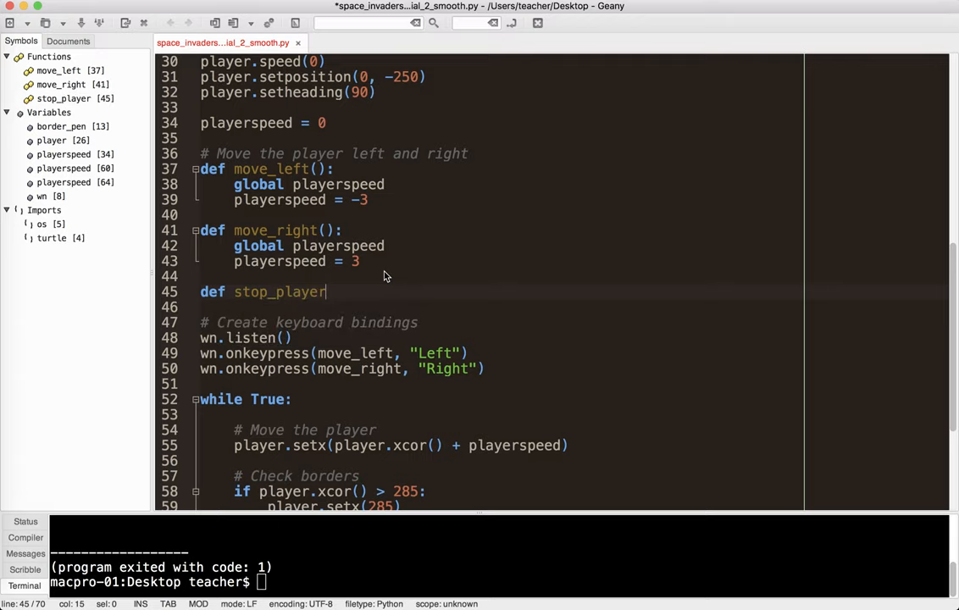
text(():)
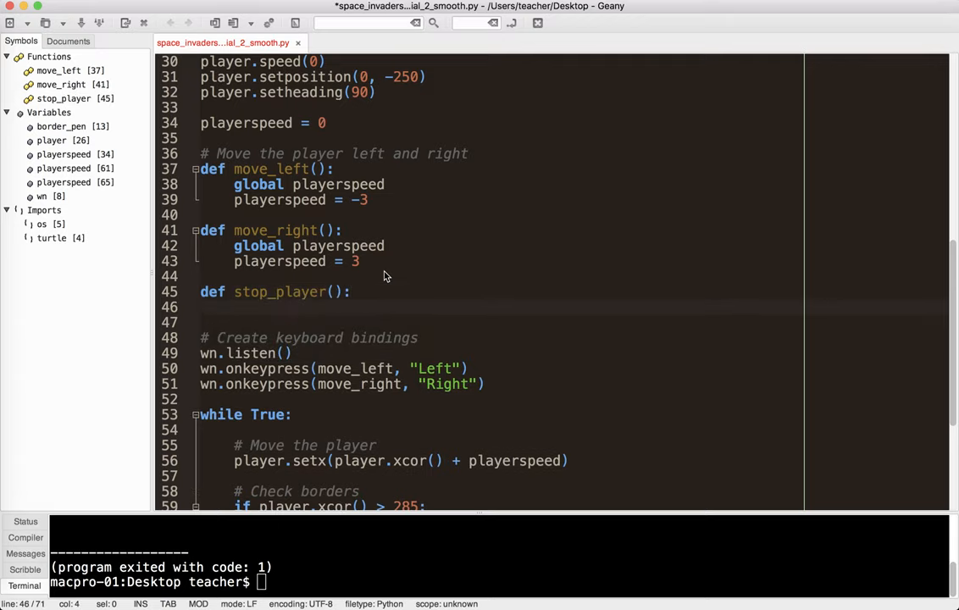
text(global)
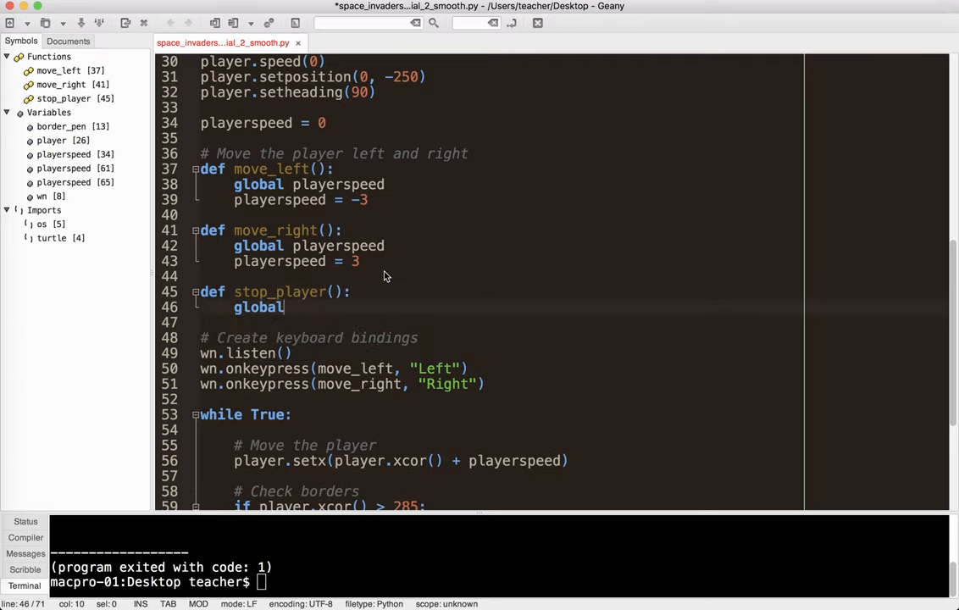
text(playerspeed)
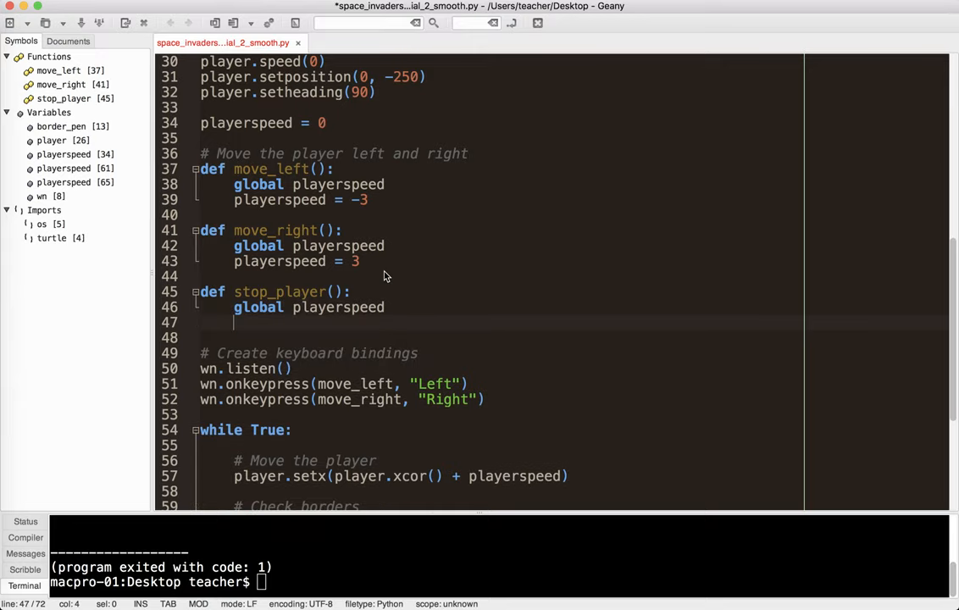
text(playerspeed = 0)
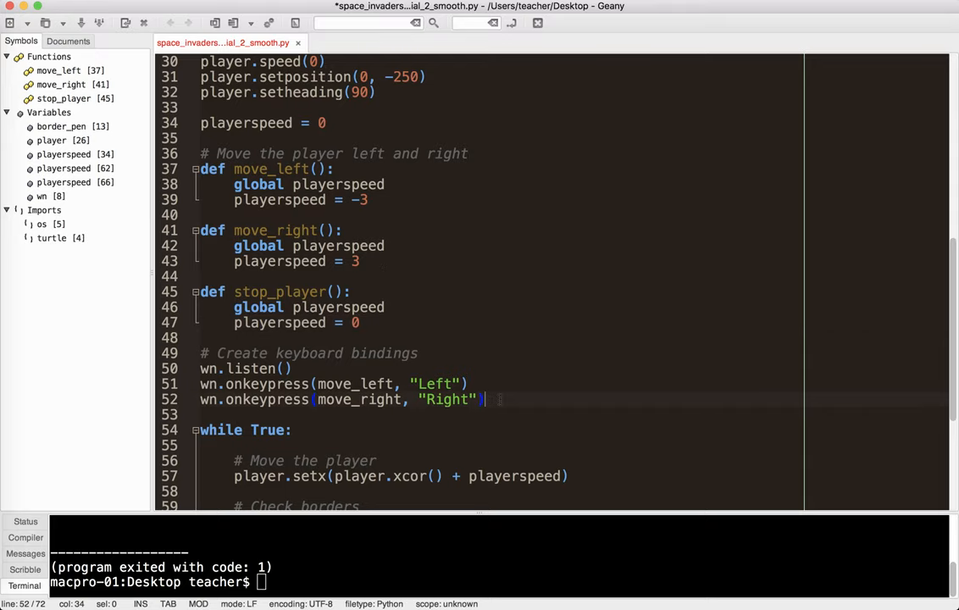
- Add wn.onkeyrelease(stop_player) bindings for "Left" and "Right", then run the game
key(Return)
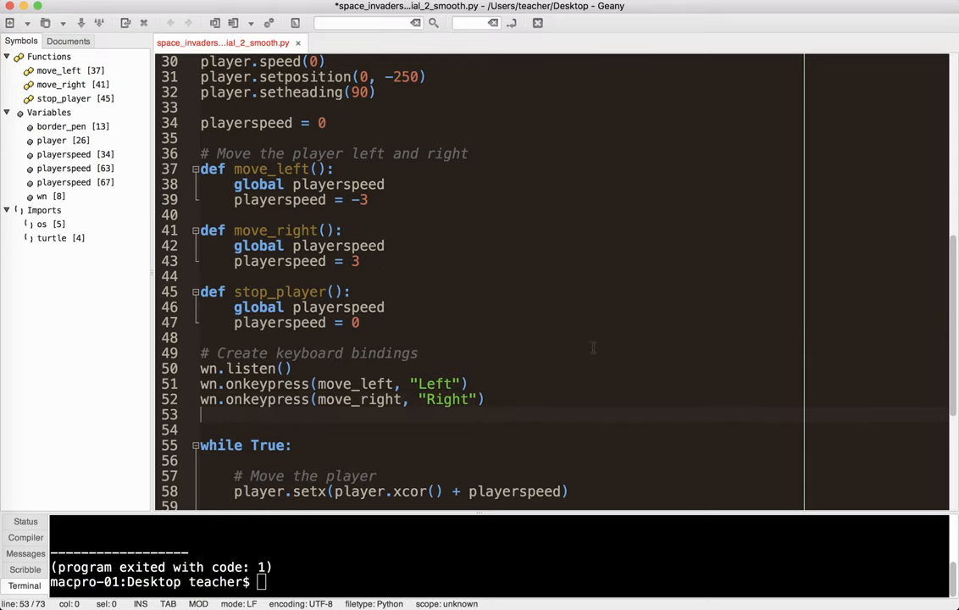
text(wn.)
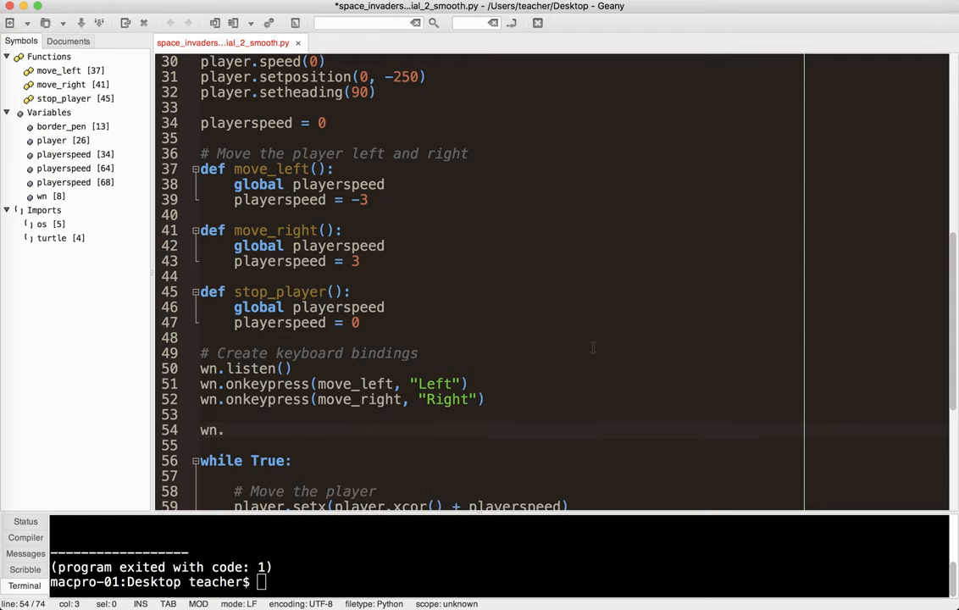
text(onkeyreleas)
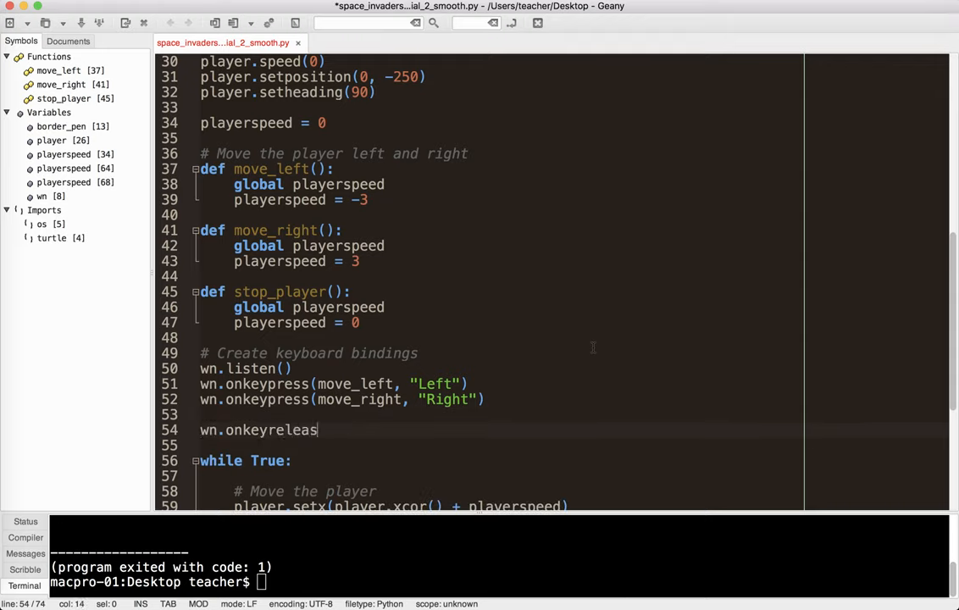
text(e()
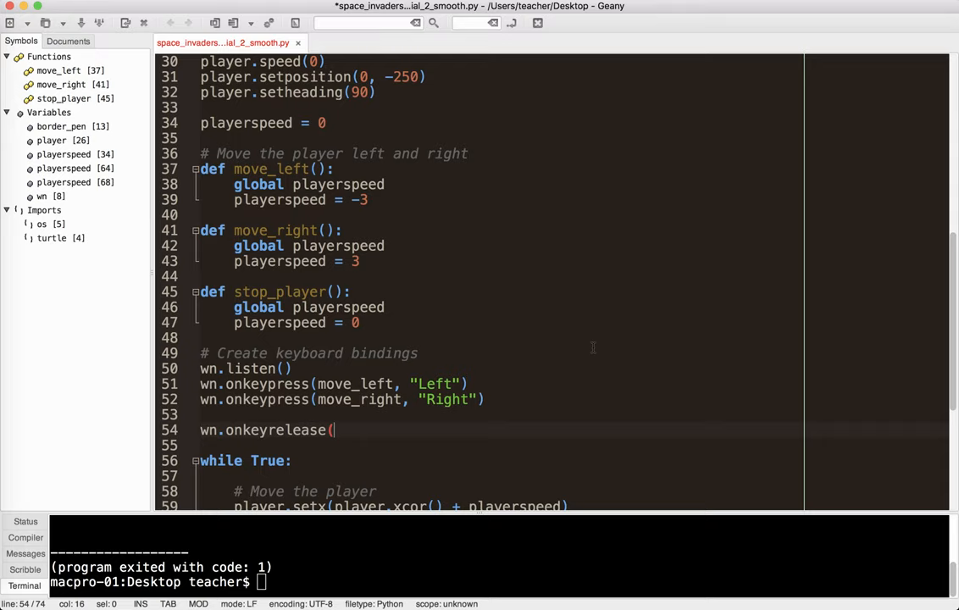
text(stop_player, ")
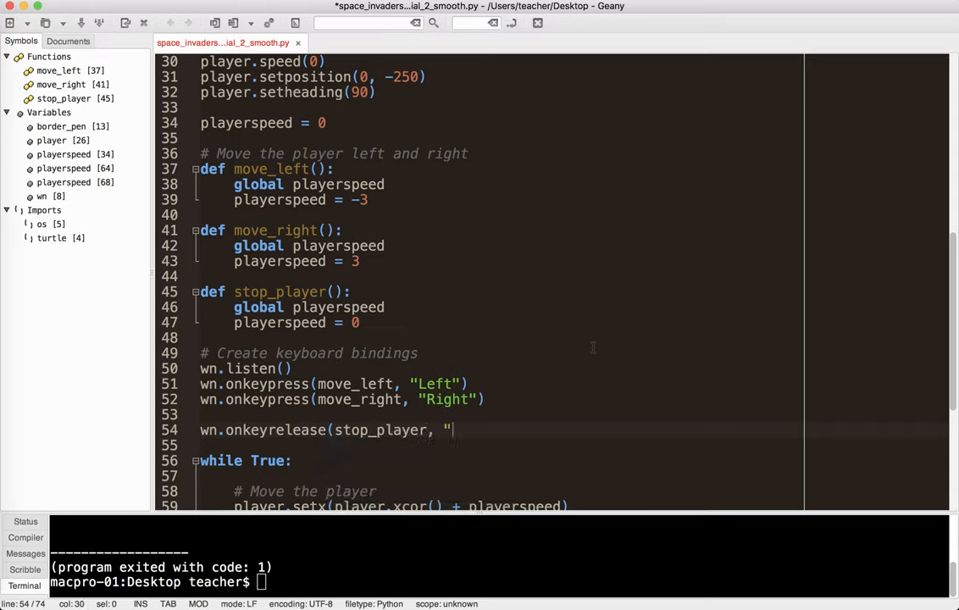
text(Left")
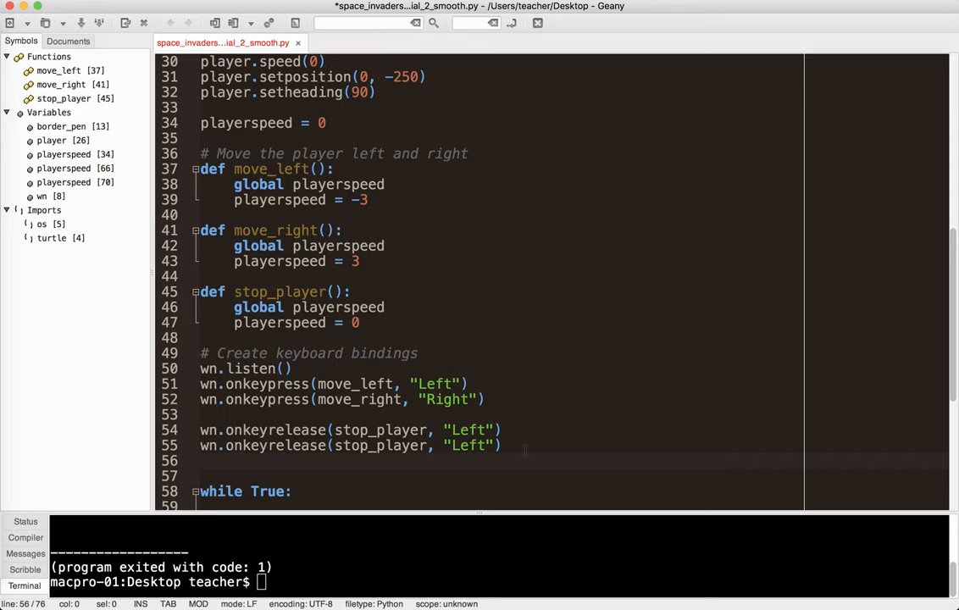
text(Right)
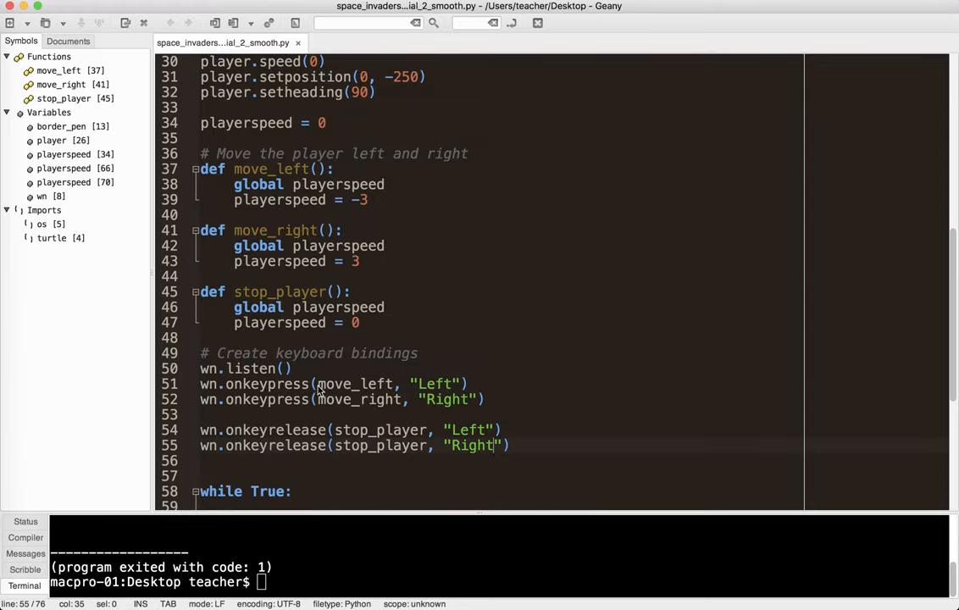
click(201, 429)
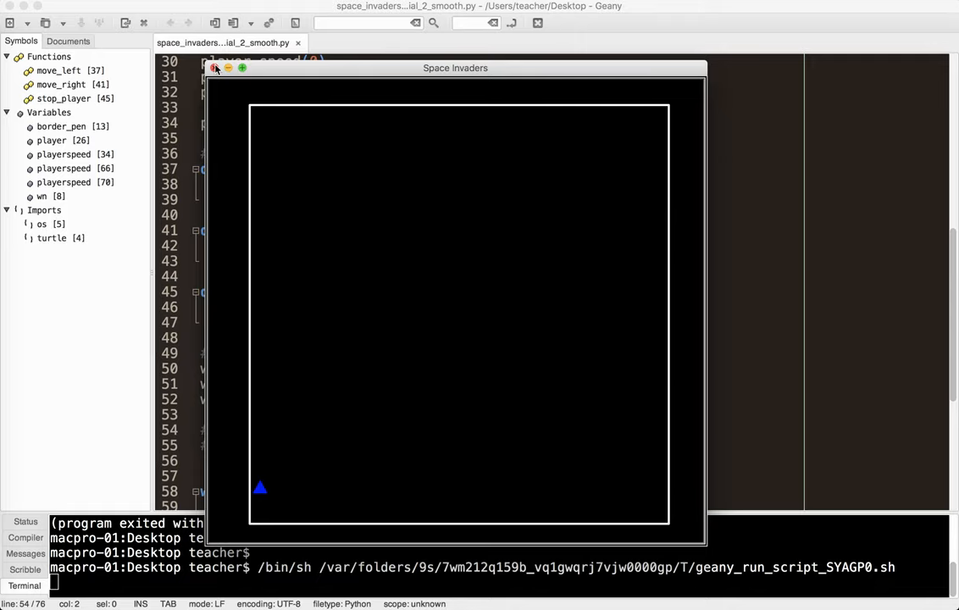
- Close the Space Invaders game window using its red close button
click(215, 67)
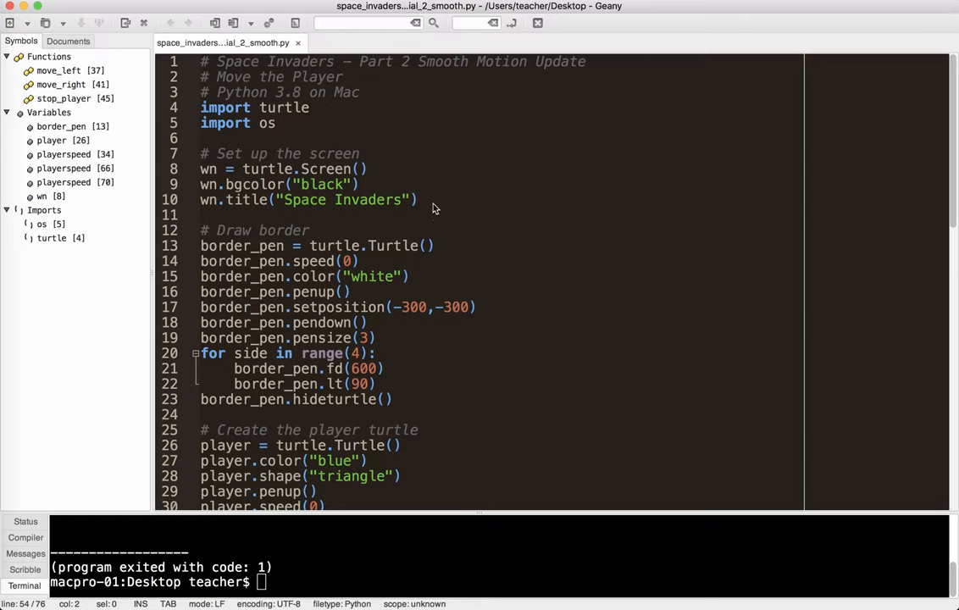
mouse_move(488, 210)
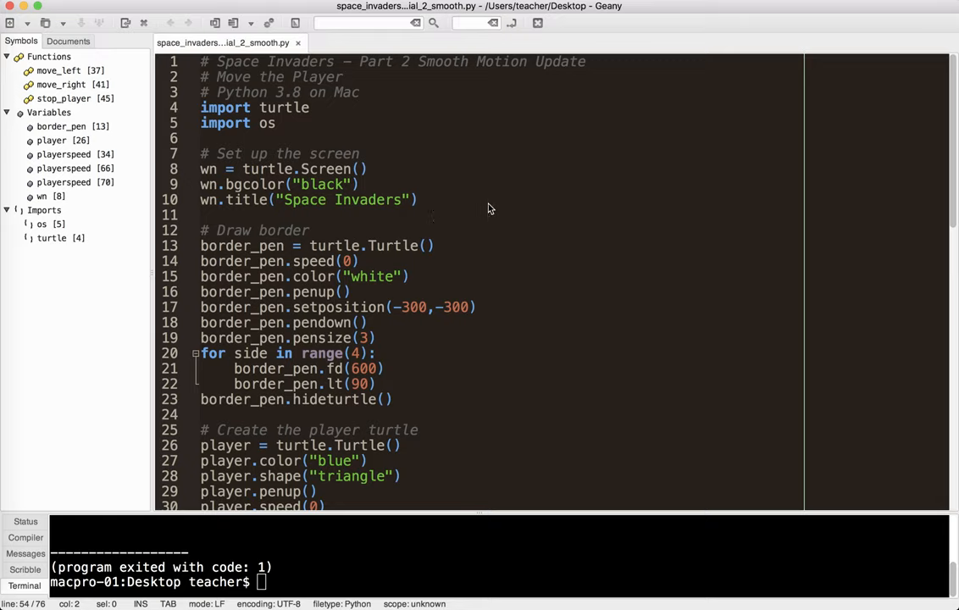
mouse_move(525, 224)
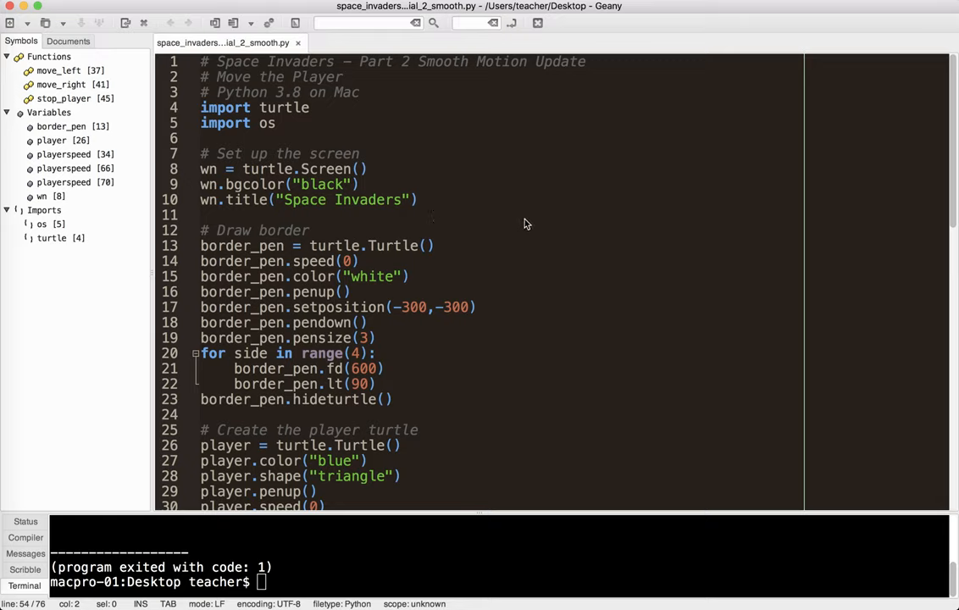
mouse_move(551, 227)
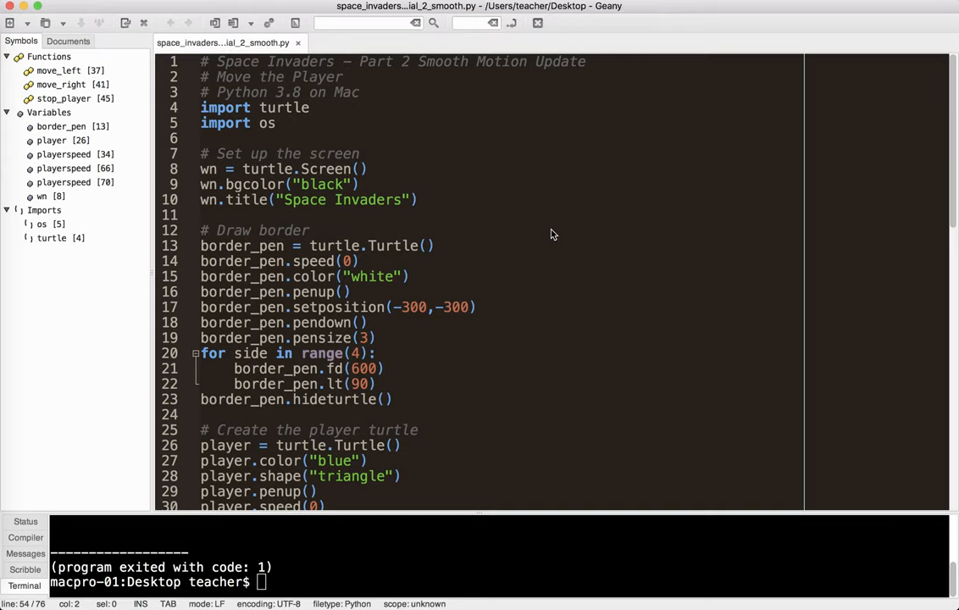
mouse_move(567, 229)
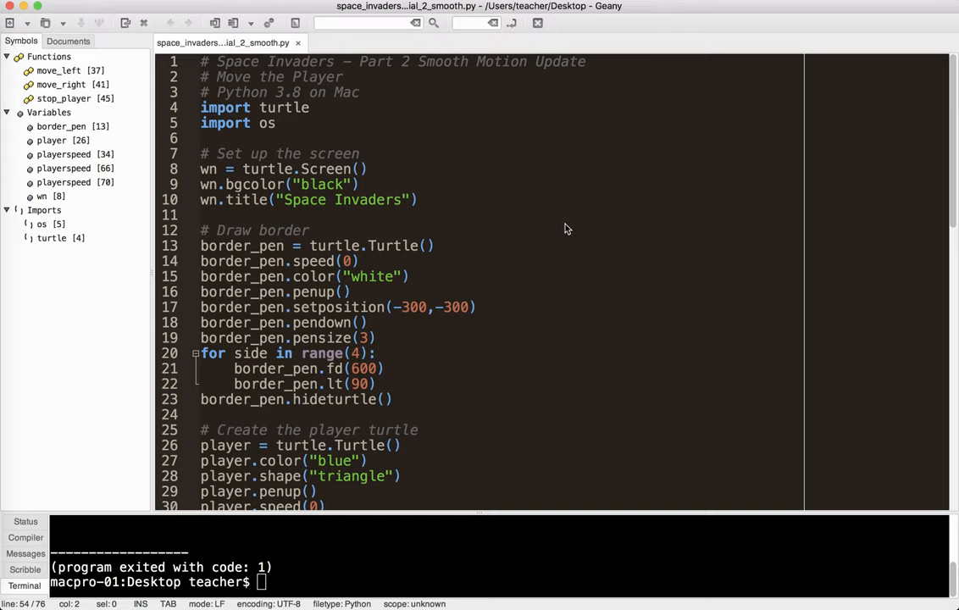